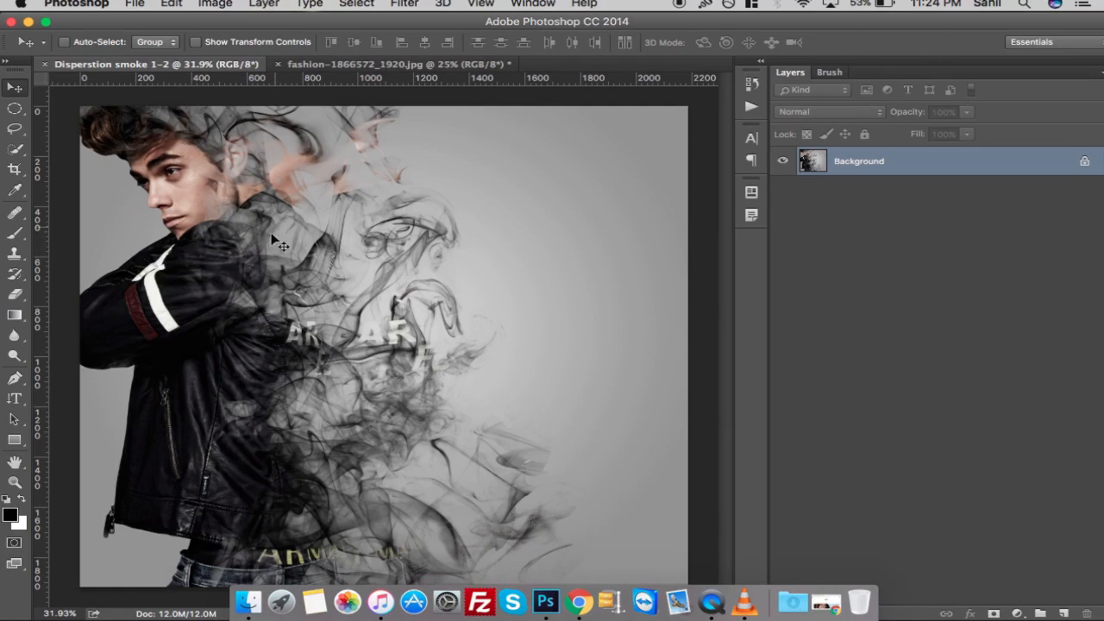
mouse_move(269, 222)
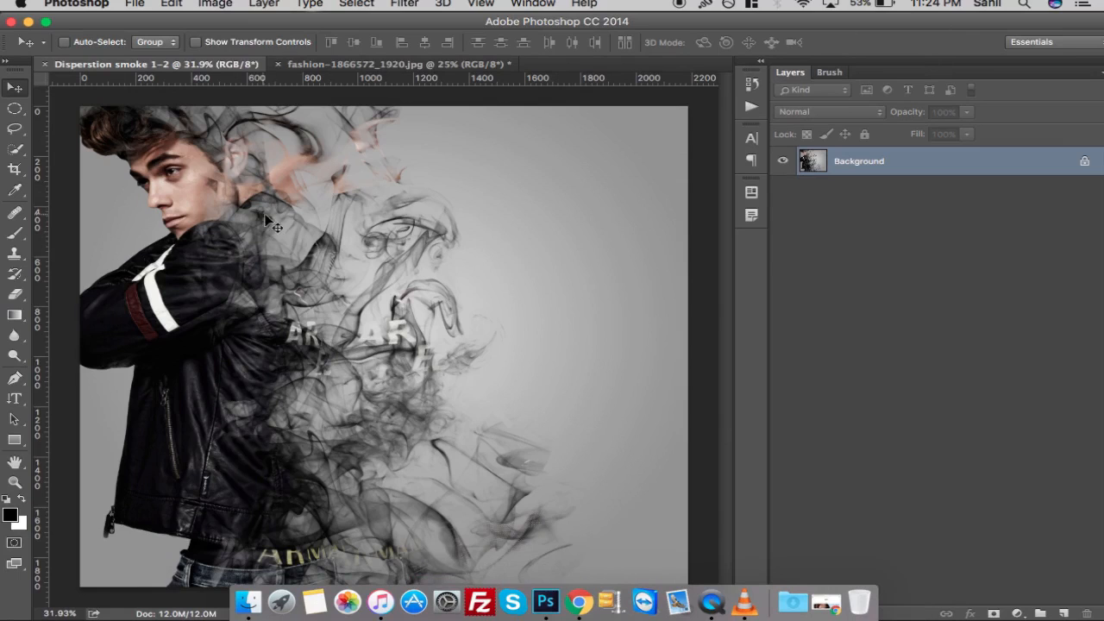
mouse_move(253, 253)
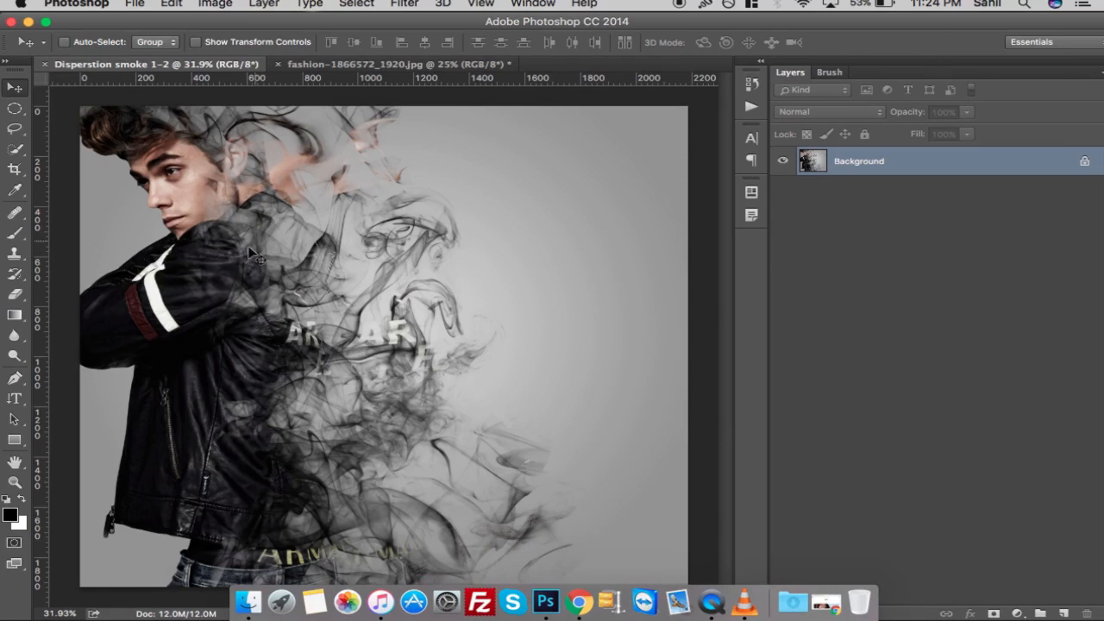
mouse_move(268, 235)
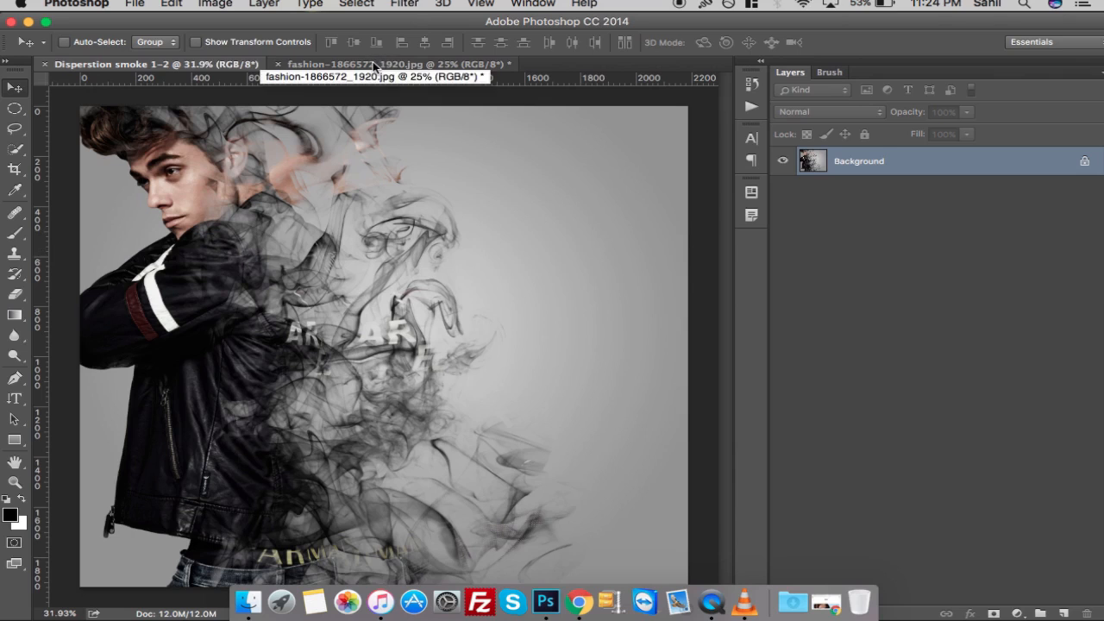
Select the model in fashion_1866572_1920.jpg with the Quick Selection Tool.
left_click(397, 64)
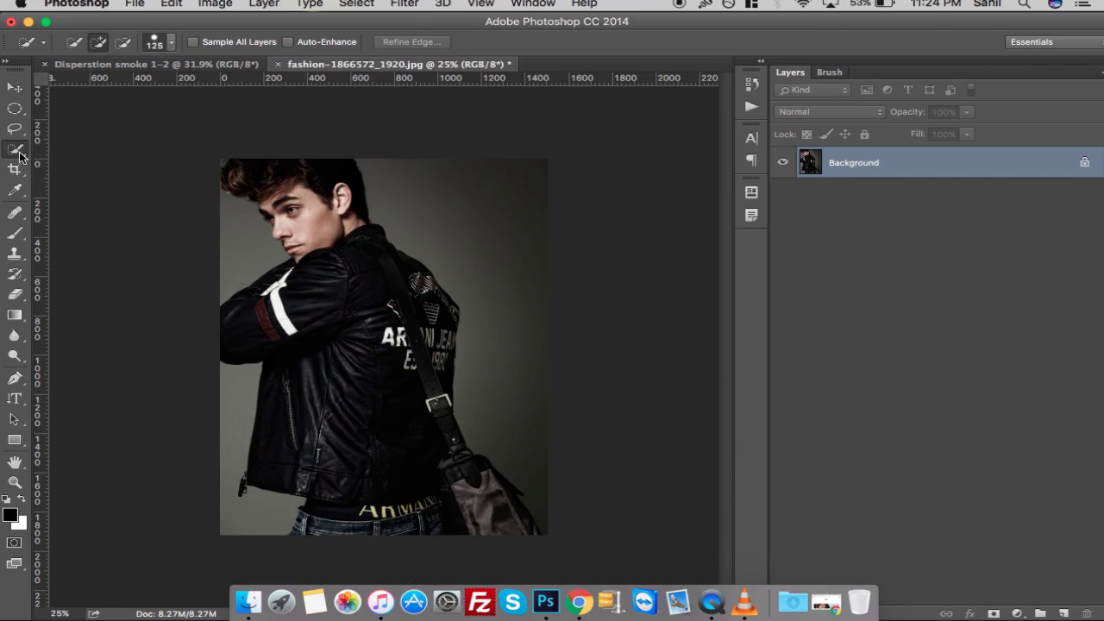
left_click(15, 153)
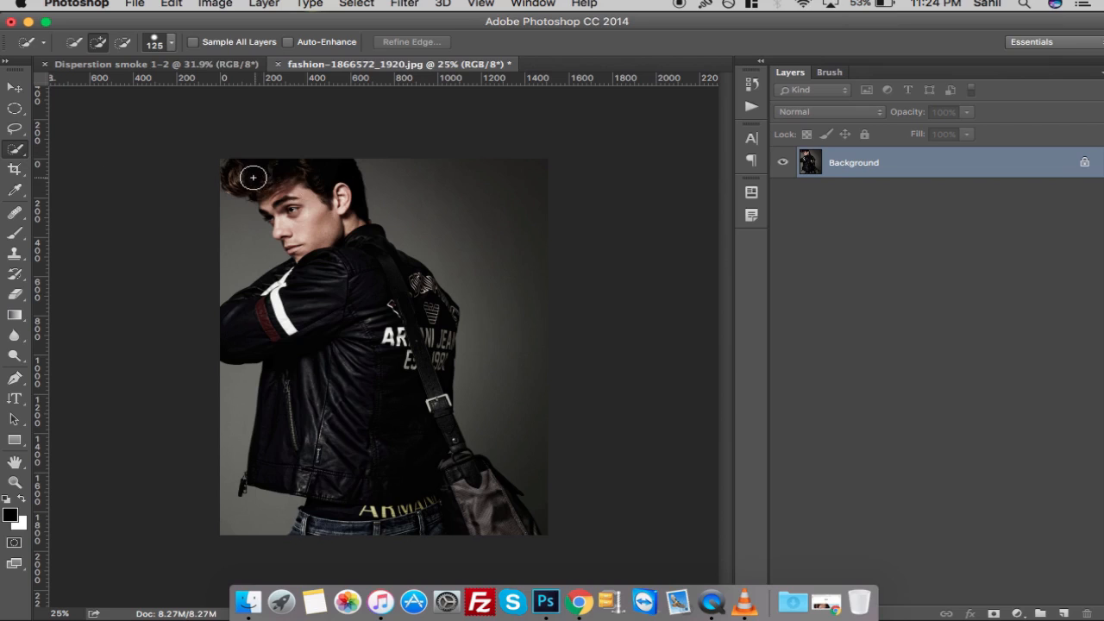
left_click_drag(253, 178, 418, 325)
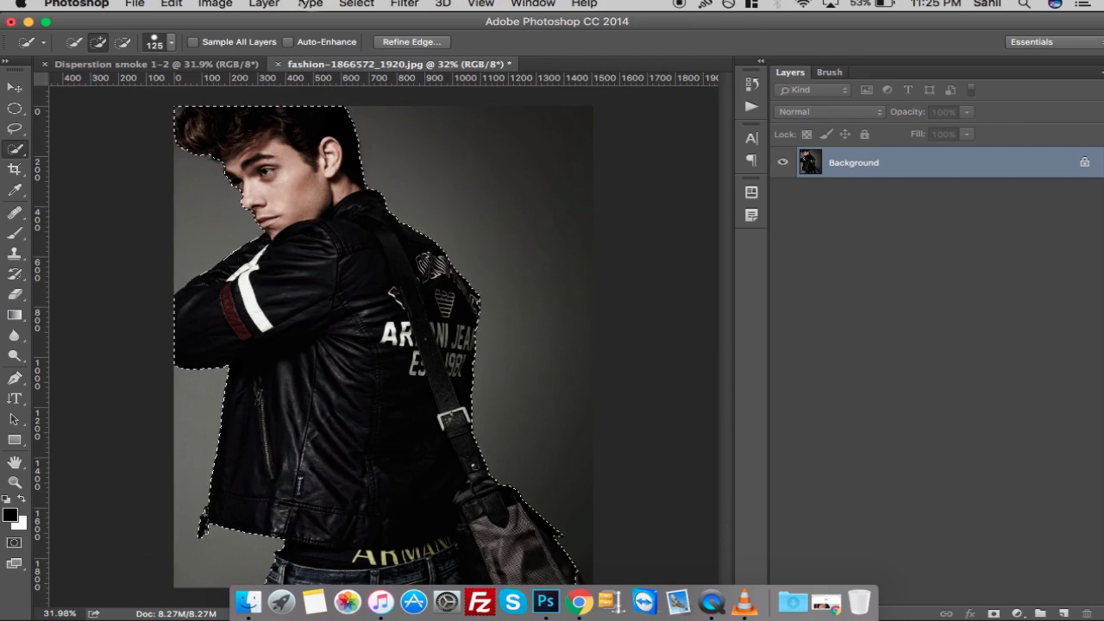
Feather the selection by 1 pixel and copy the model onto a new Layer 1.
left_click(356, 4)
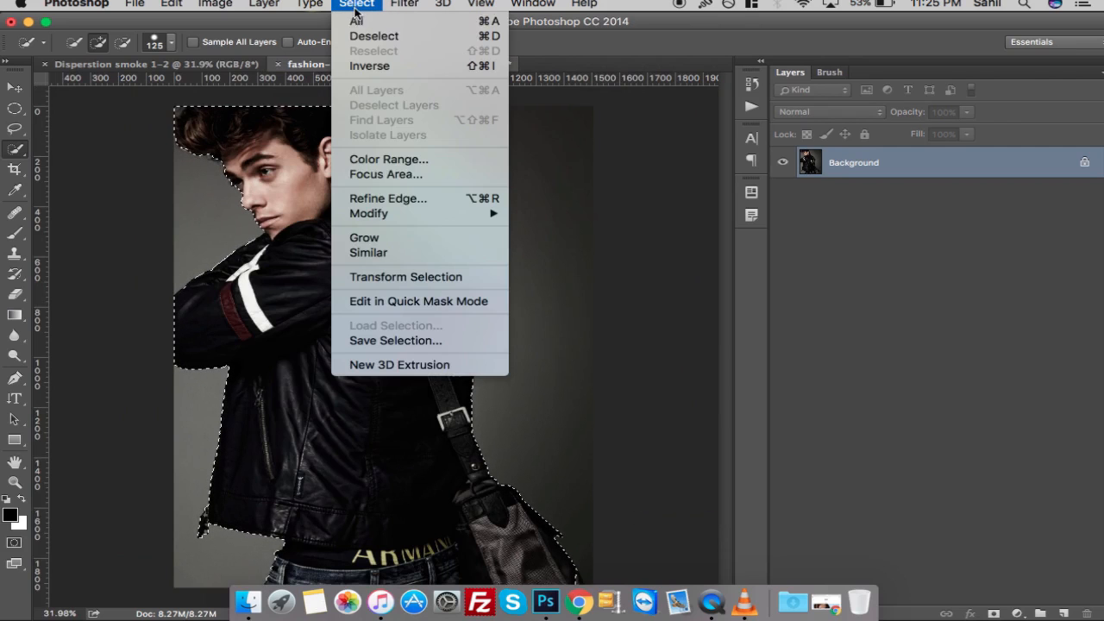
mouse_move(369, 213)
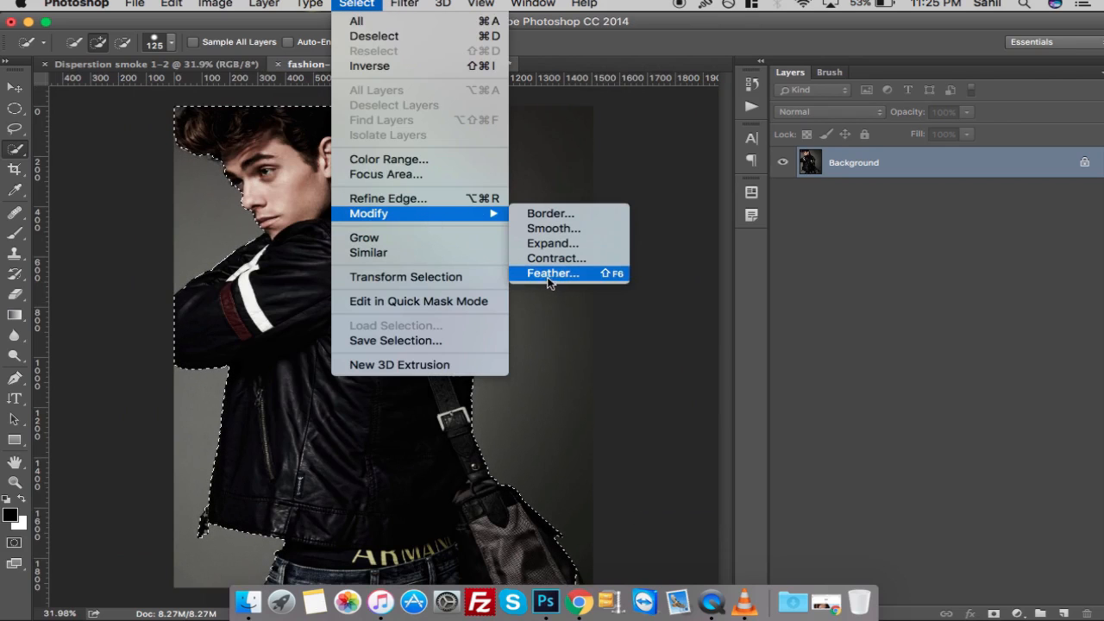
left_click(553, 273)
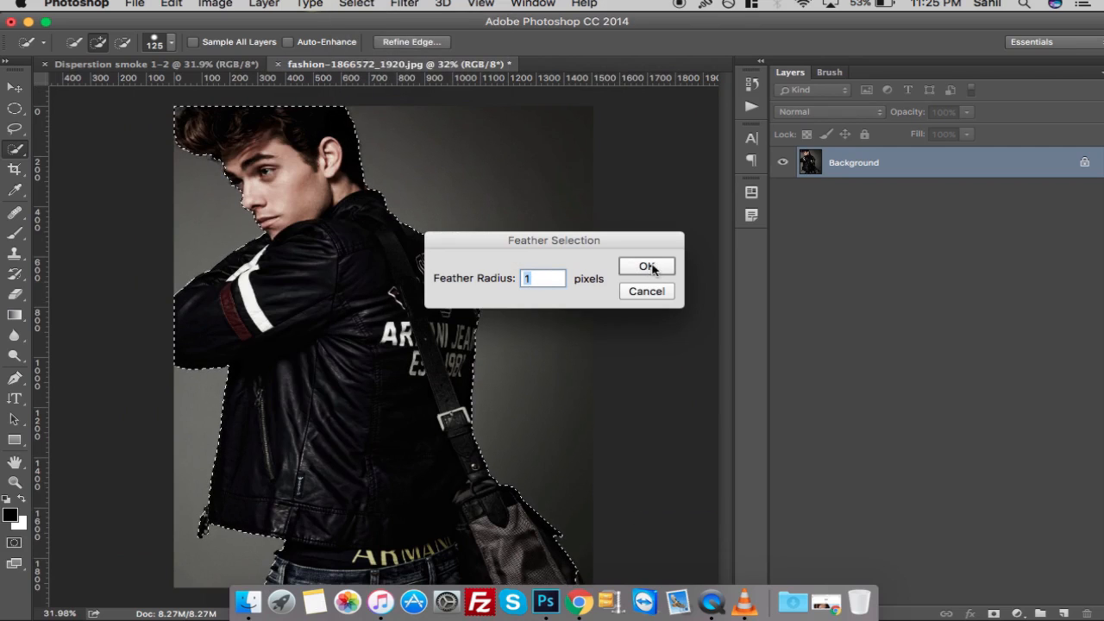
left_click(647, 266)
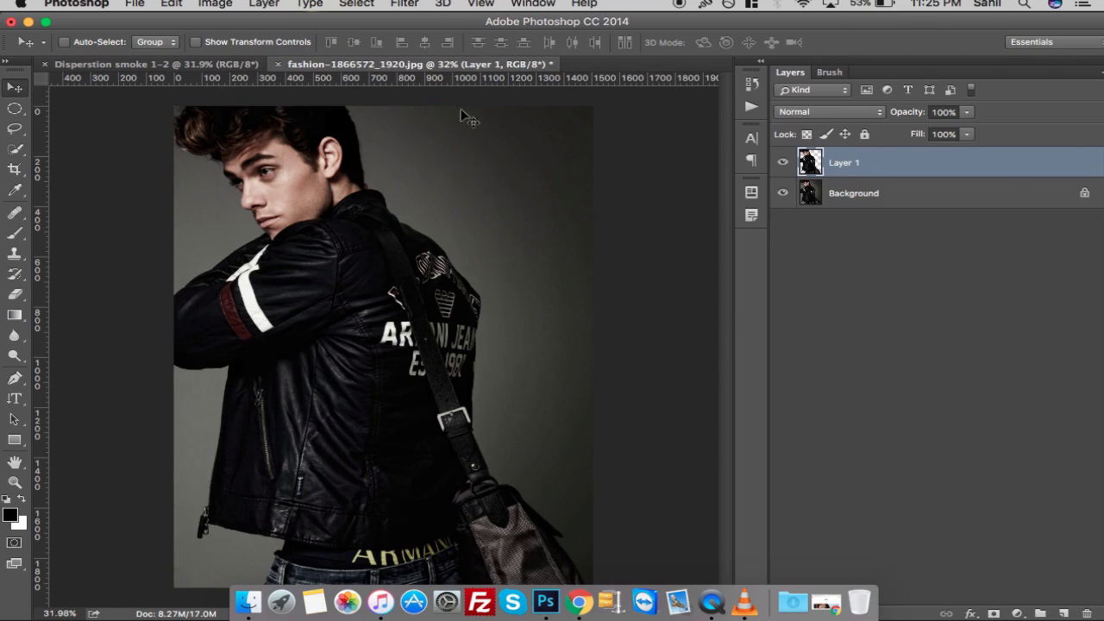
Add an empty Layer 2 between Layer 1 and Background.
left_click(853, 193)
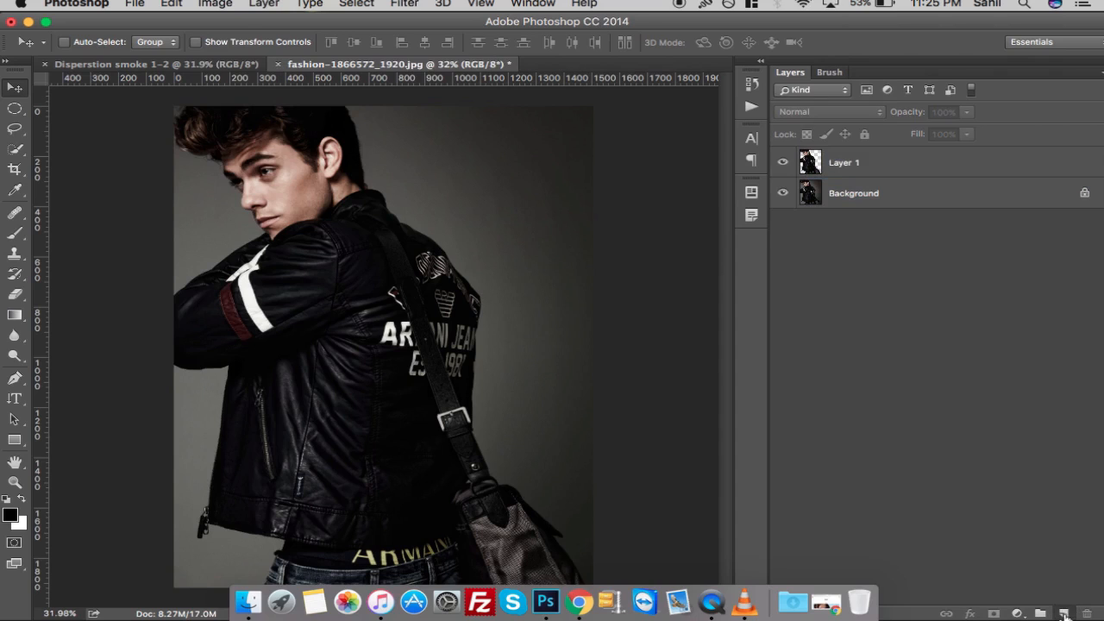
left_click(1063, 613)
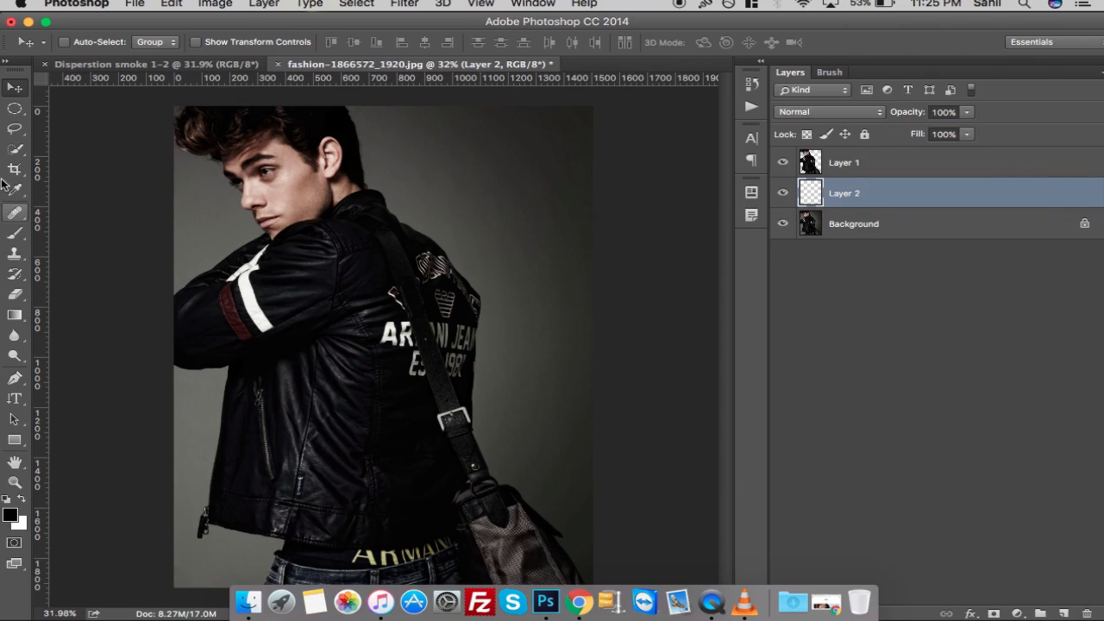
Widen the canvas to the right with the Crop Tool and commit it.
left_click(15, 168)
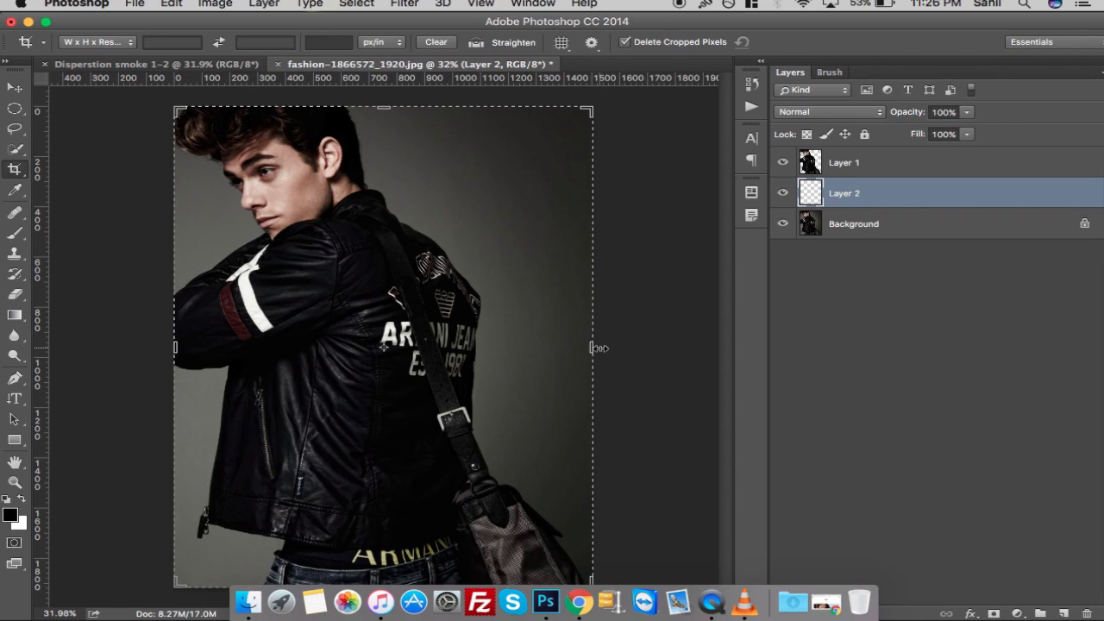
left_click_drag(593, 348, 673, 340)
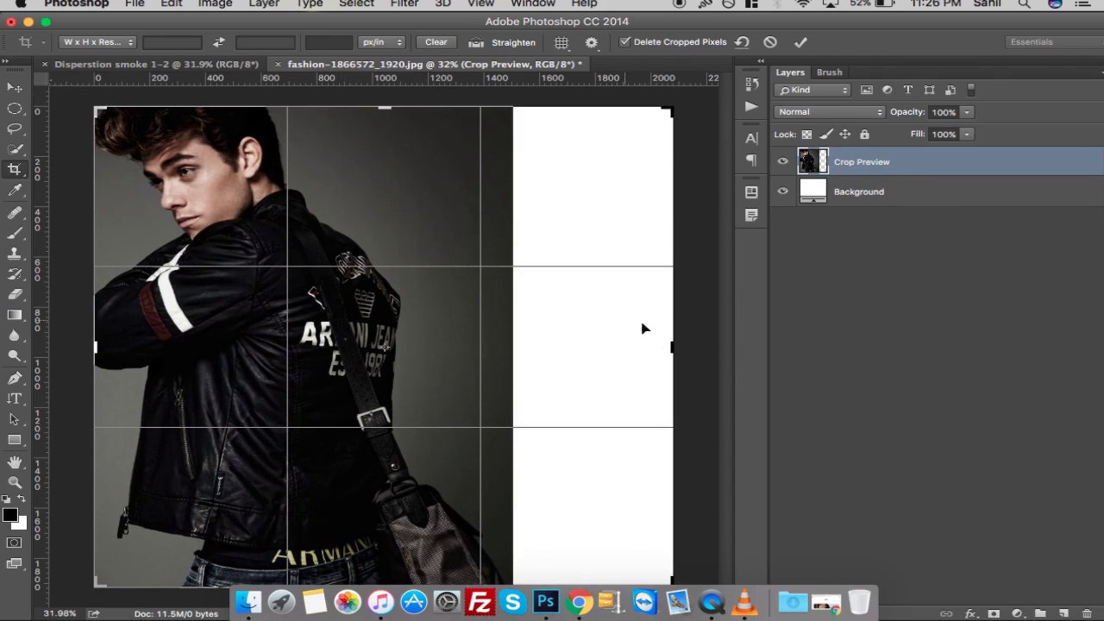
left_click(800, 43)
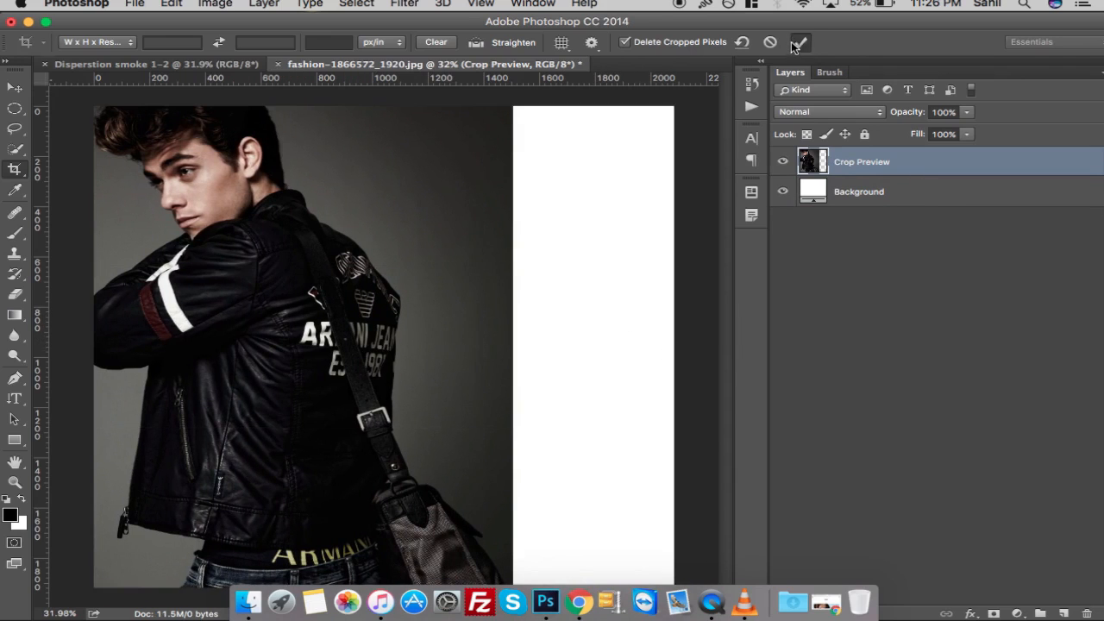
left_click(799, 43)
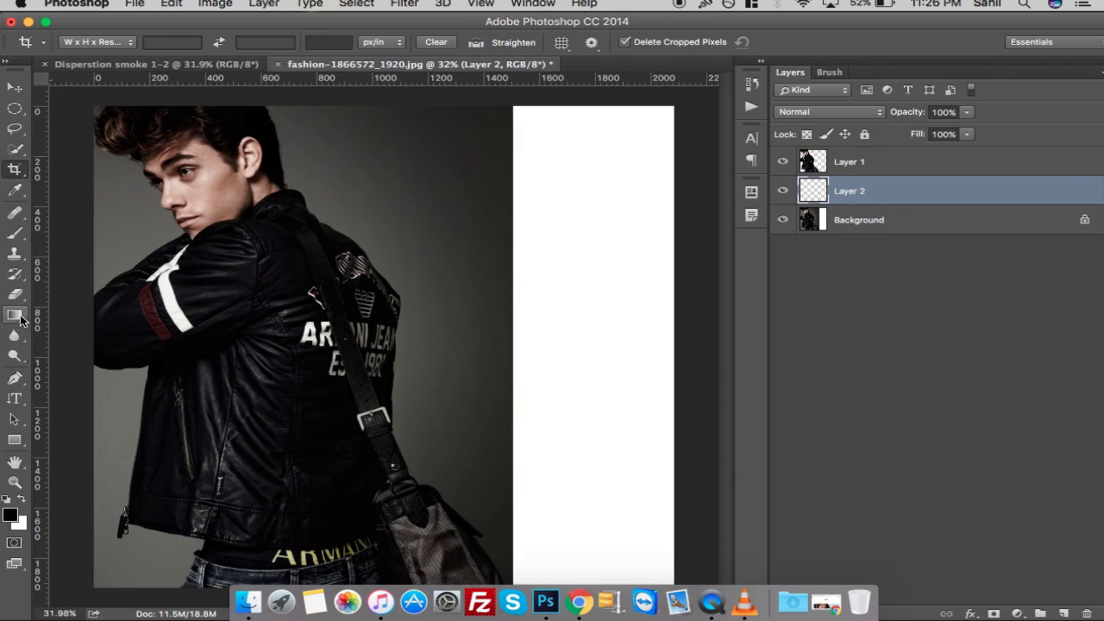
Build a custom gradient from mid gray #999999 to light gray #d6d6d6.
left_click(15, 313)
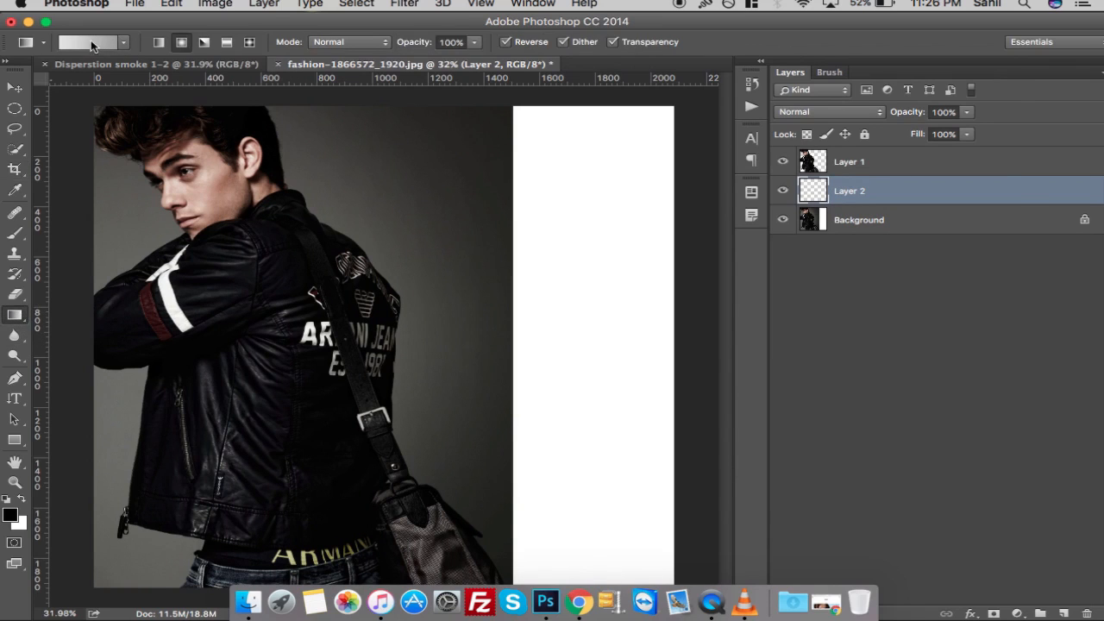
left_click(86, 42)
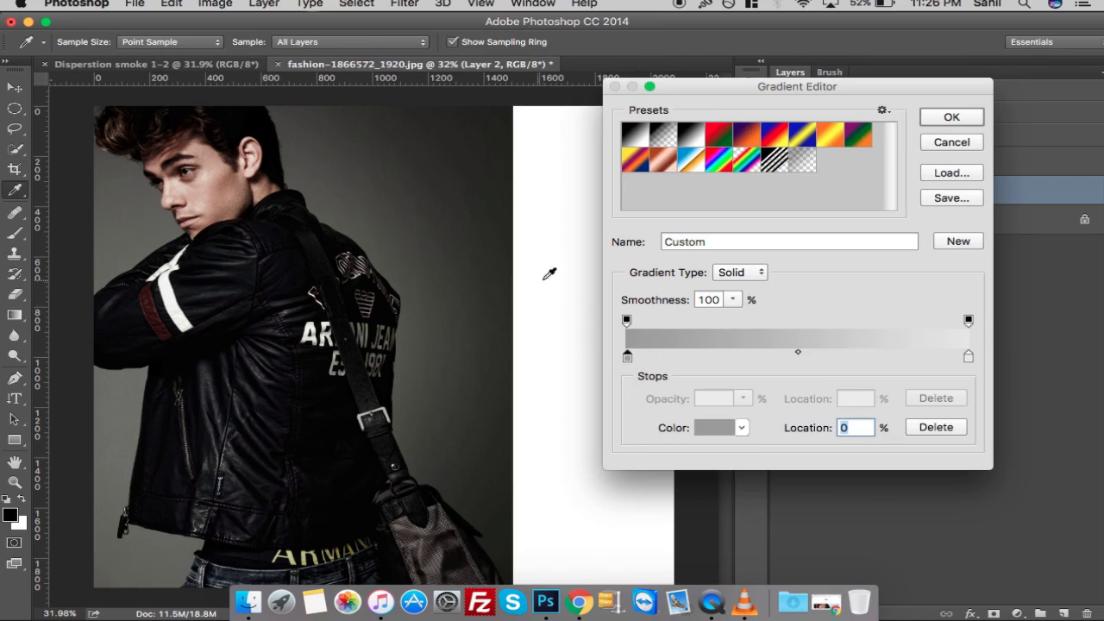
left_click(716, 427)
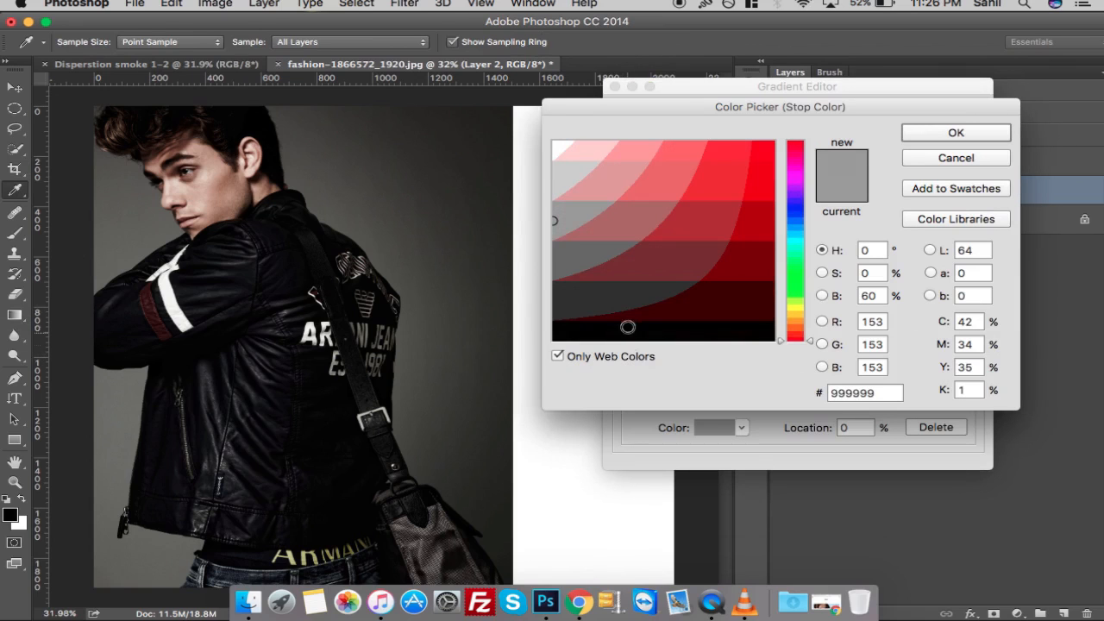
left_click(557, 356)
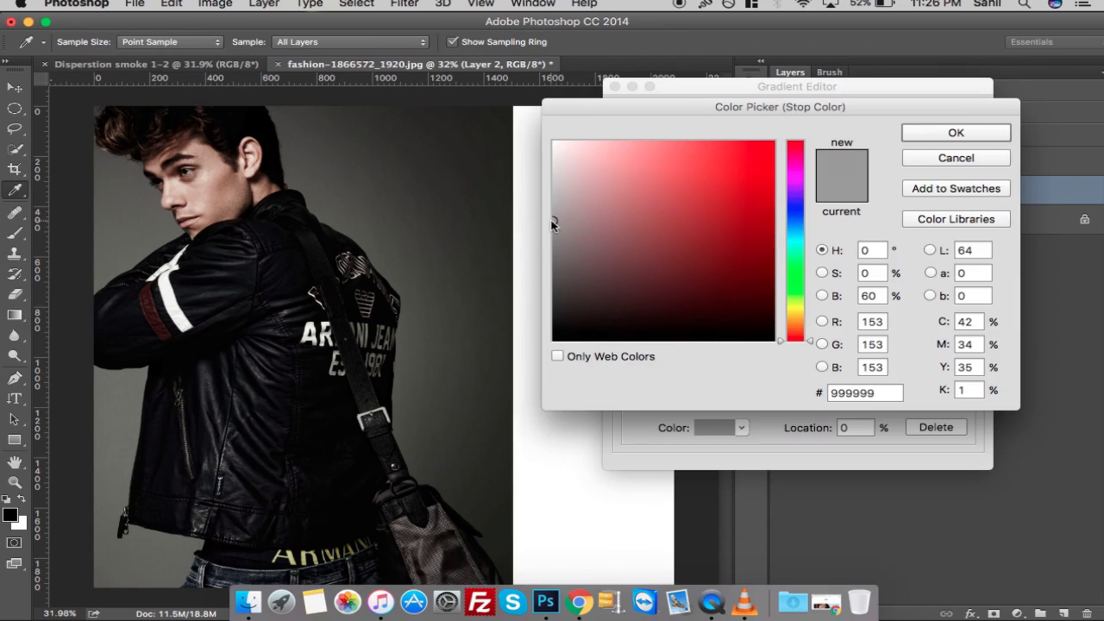
left_click(955, 132)
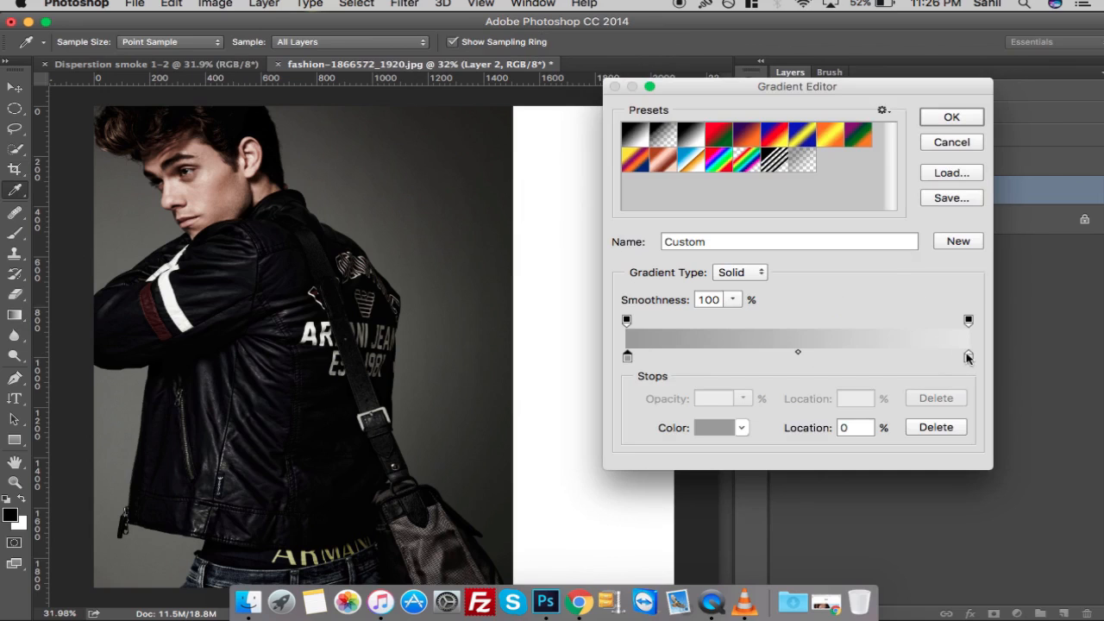
left_click(717, 427)
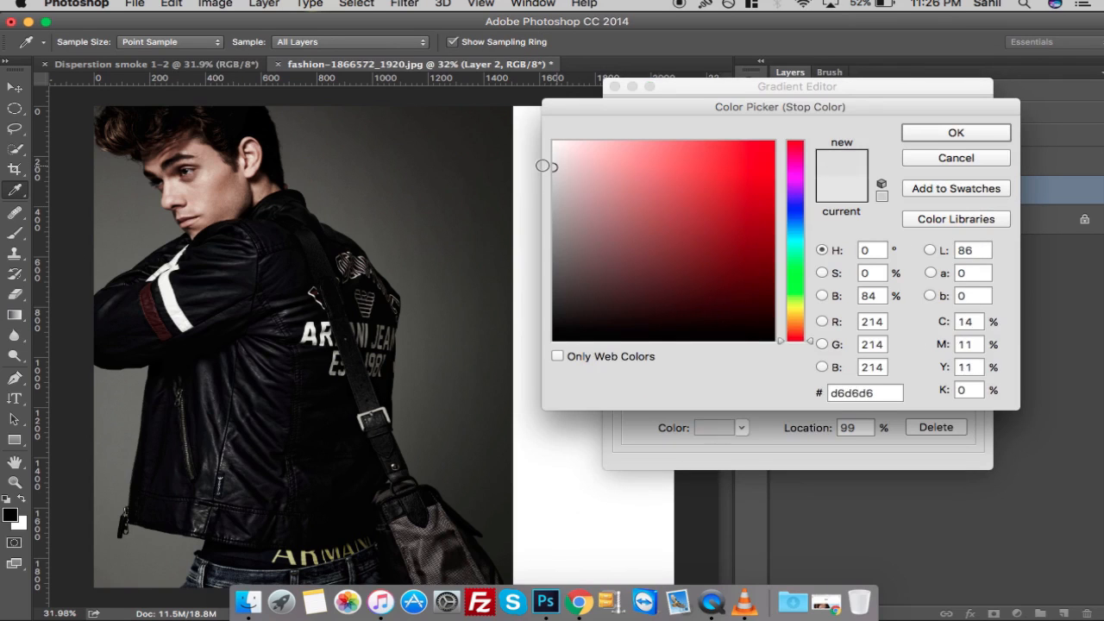
left_click(955, 132)
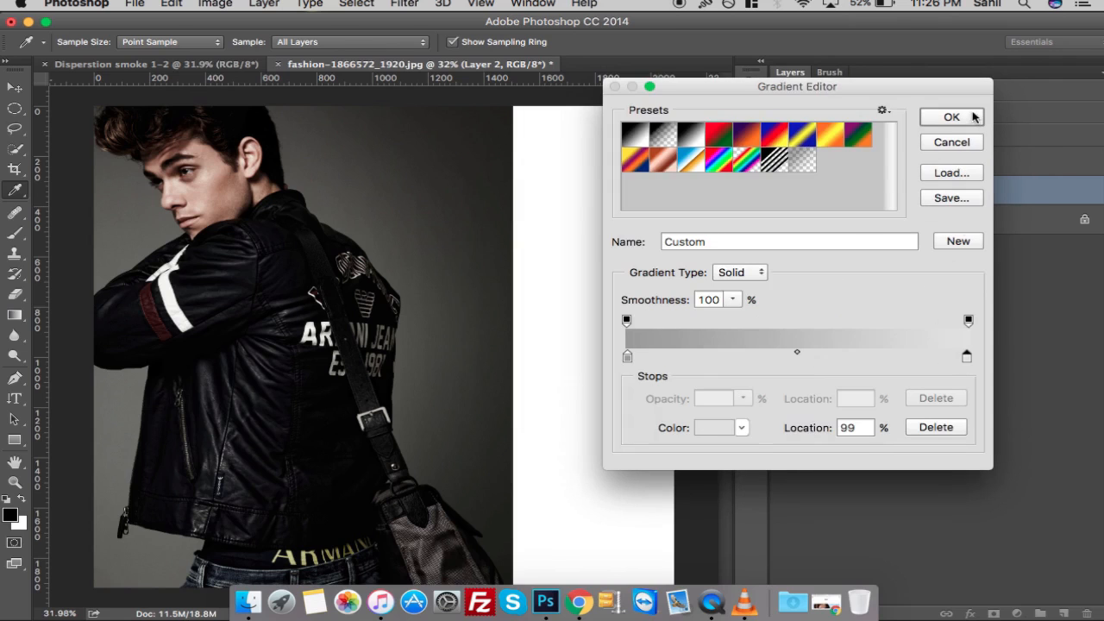
left_click(951, 117)
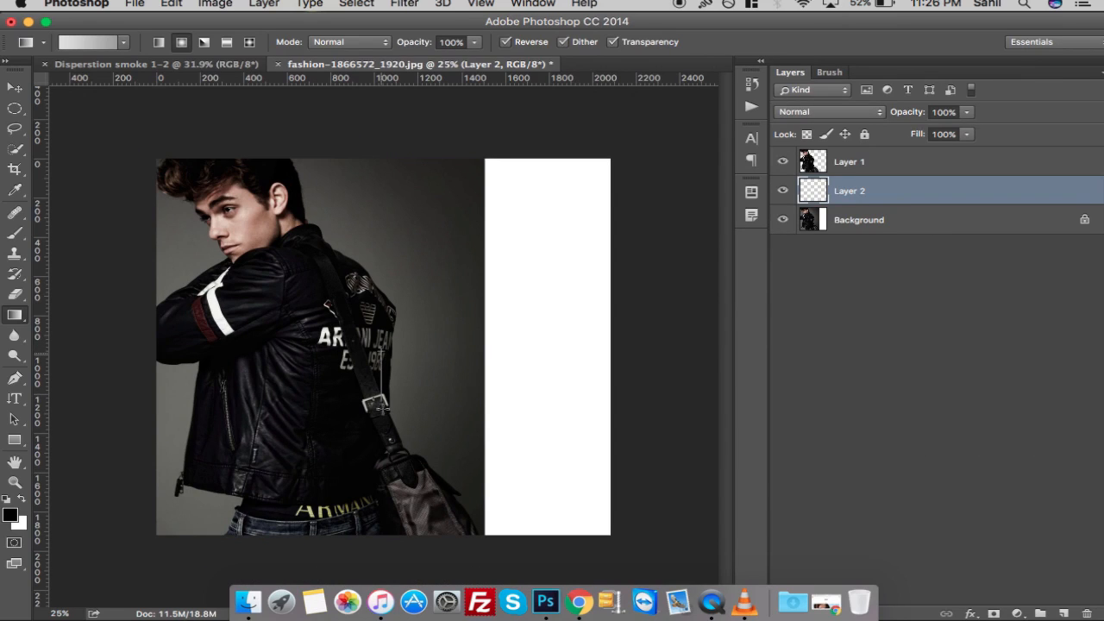
Fill Layer 2 with a radial gray gradient behind the model.
left_click_drag(375, 349, 413, 473)
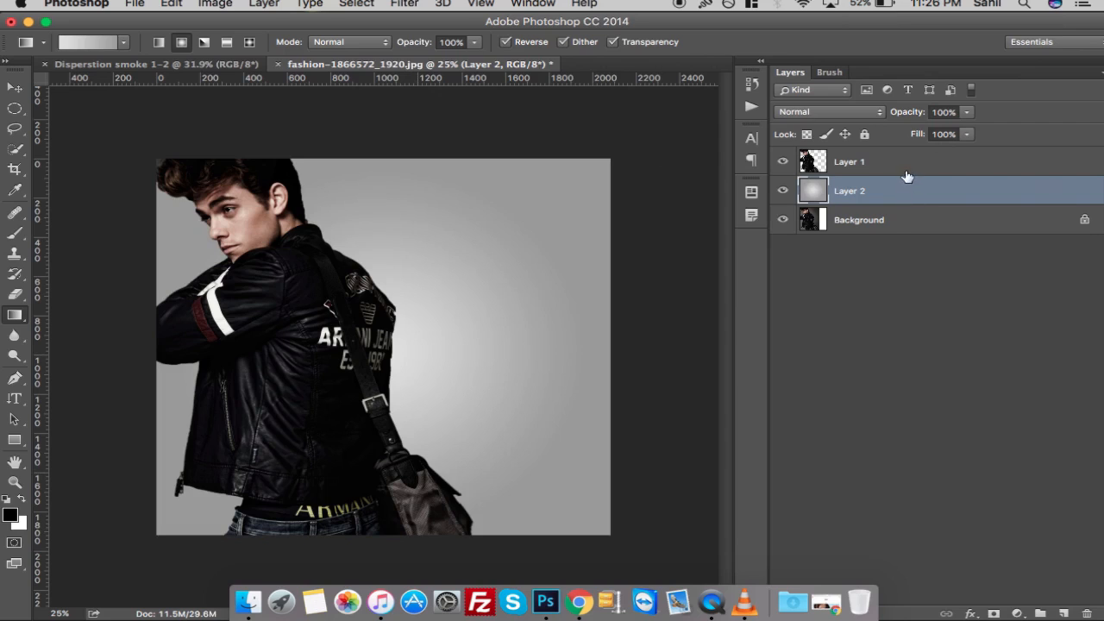
Rename the middle duplicate of the model layer to Liqufy.
left_click(849, 162)
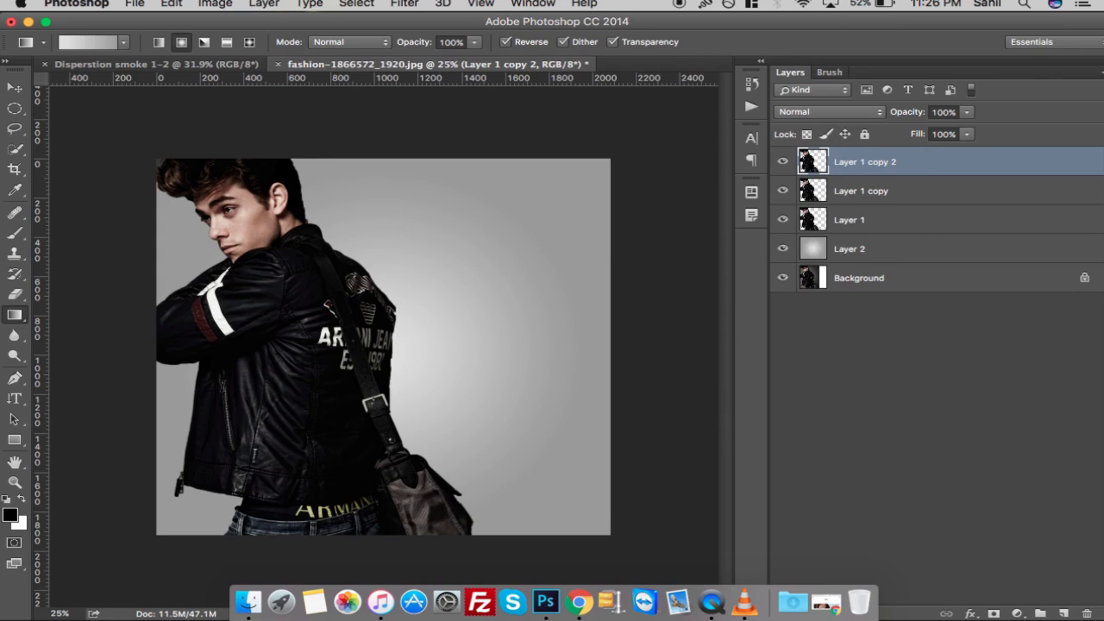
left_click(783, 220)
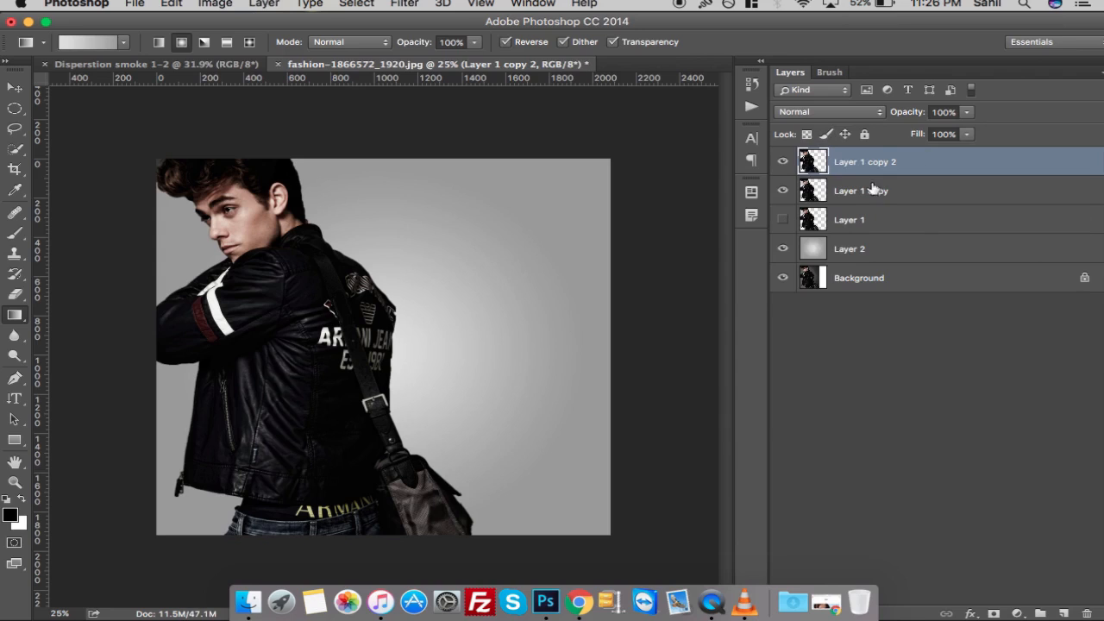
double_click(861, 191)
type("L")
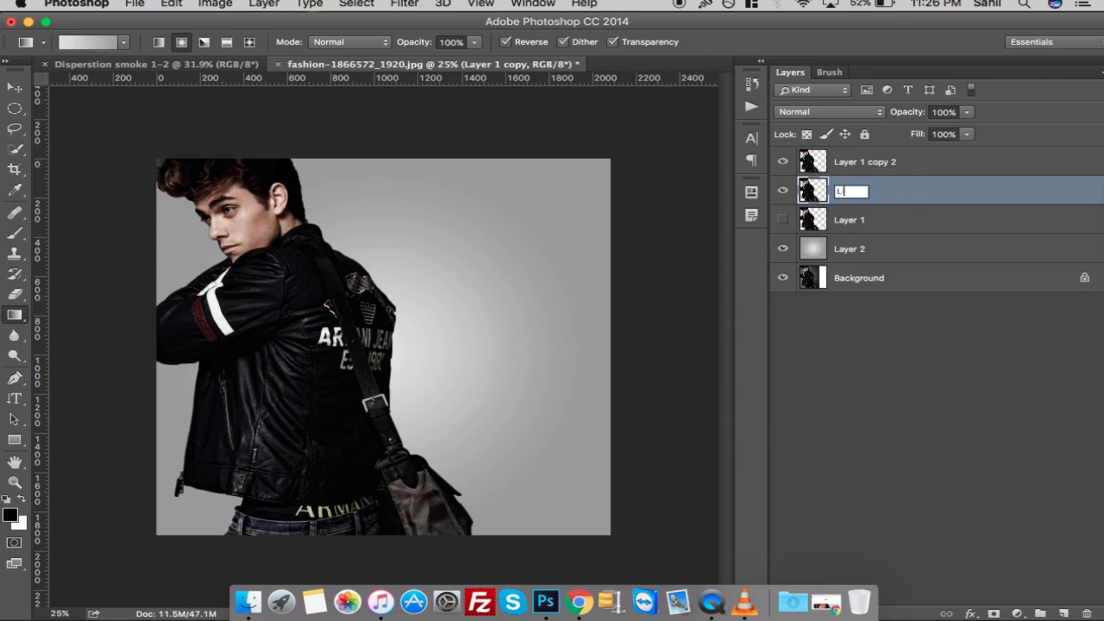
type("iqufy")
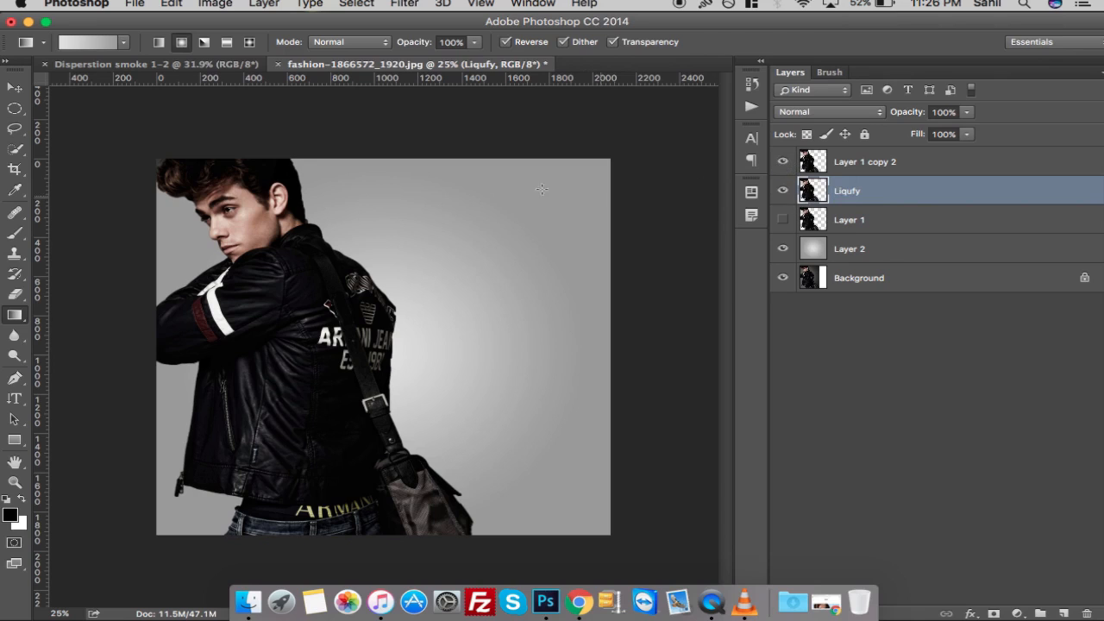
Shift the Liqufy copy rightward with the Move tool and start the Liquify filter.
left_click(13, 89)
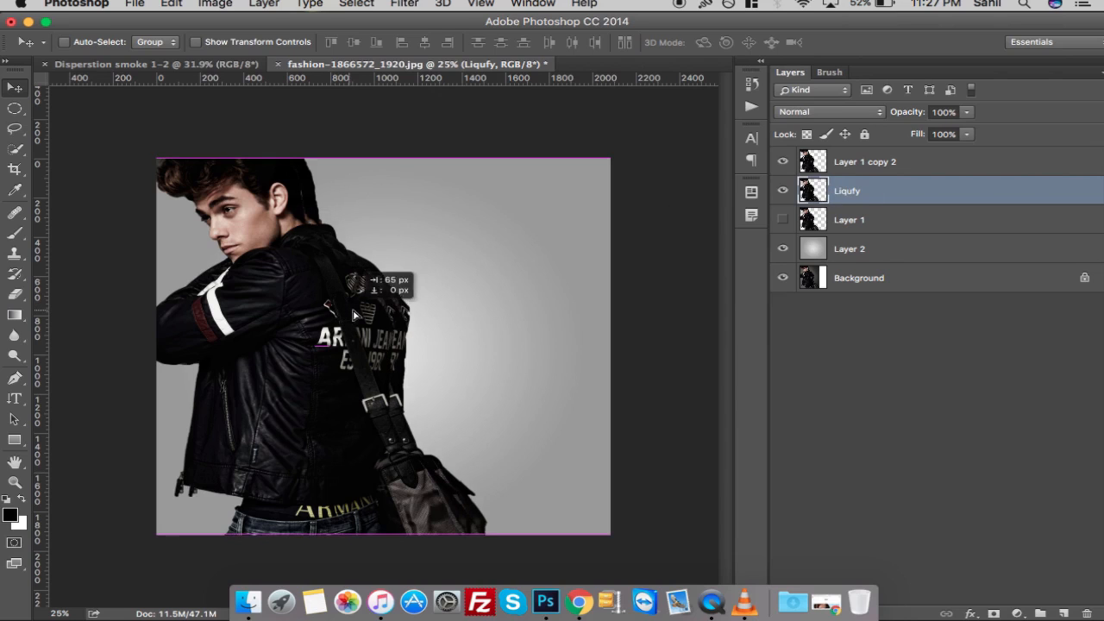
left_click_drag(354, 315, 376, 315)
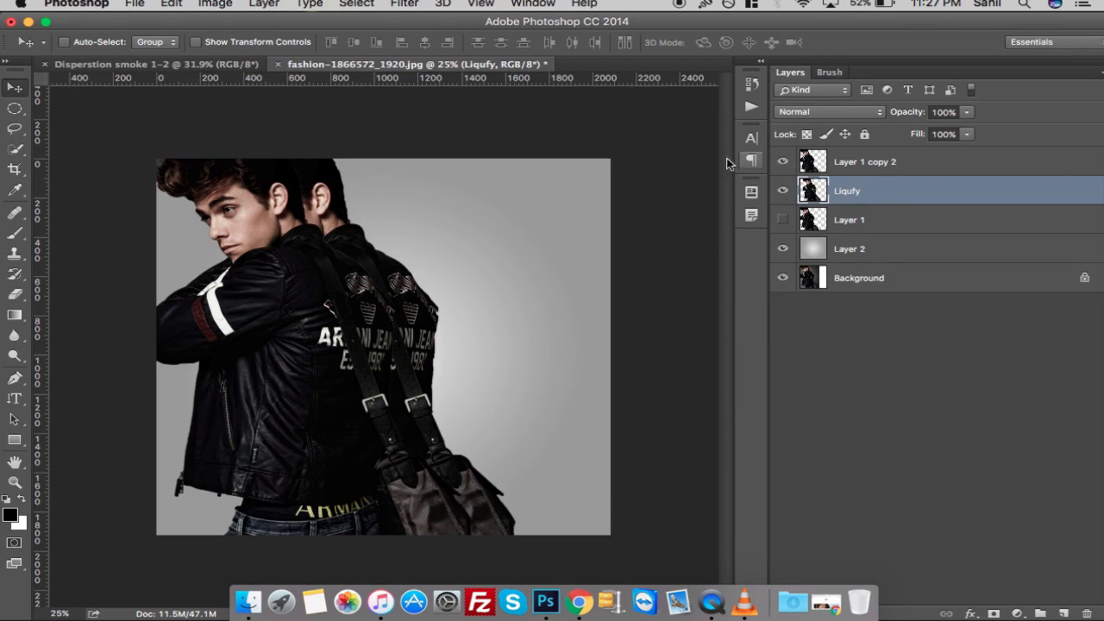
left_click(405, 4)
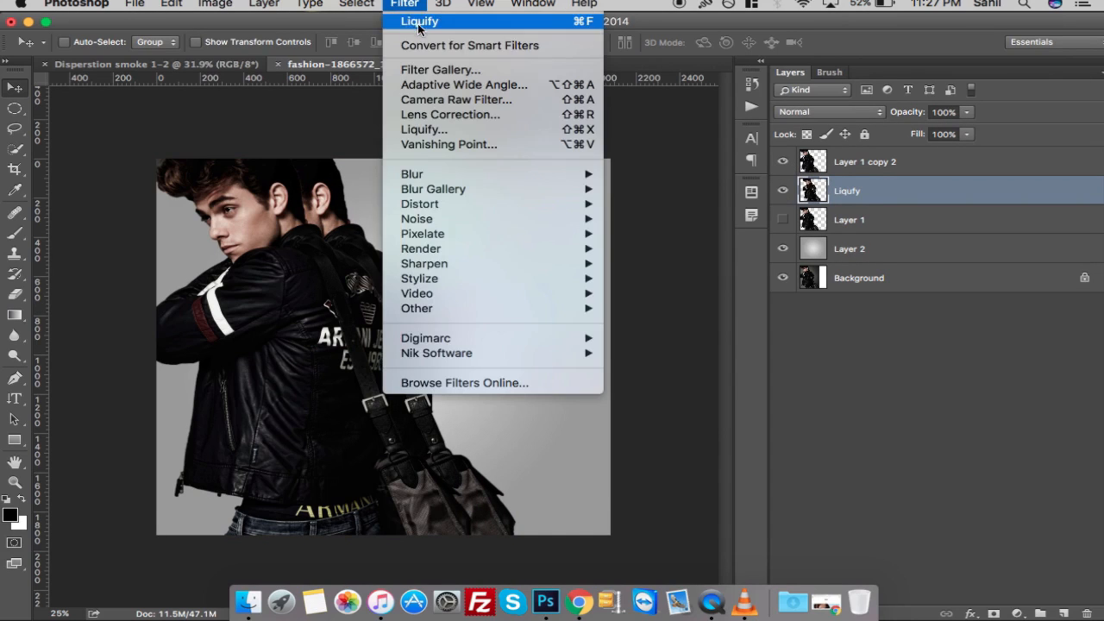
left_click(420, 21)
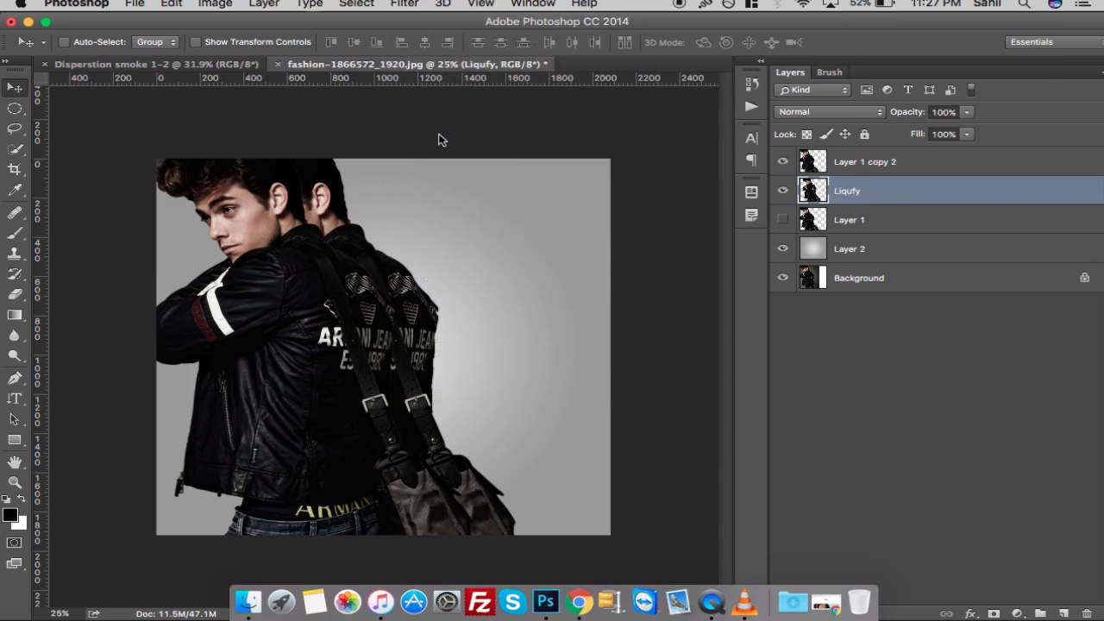
Warp the Liqufy copy's ear, shoulder and bag out to the right and accept it.
left_click(404, 4)
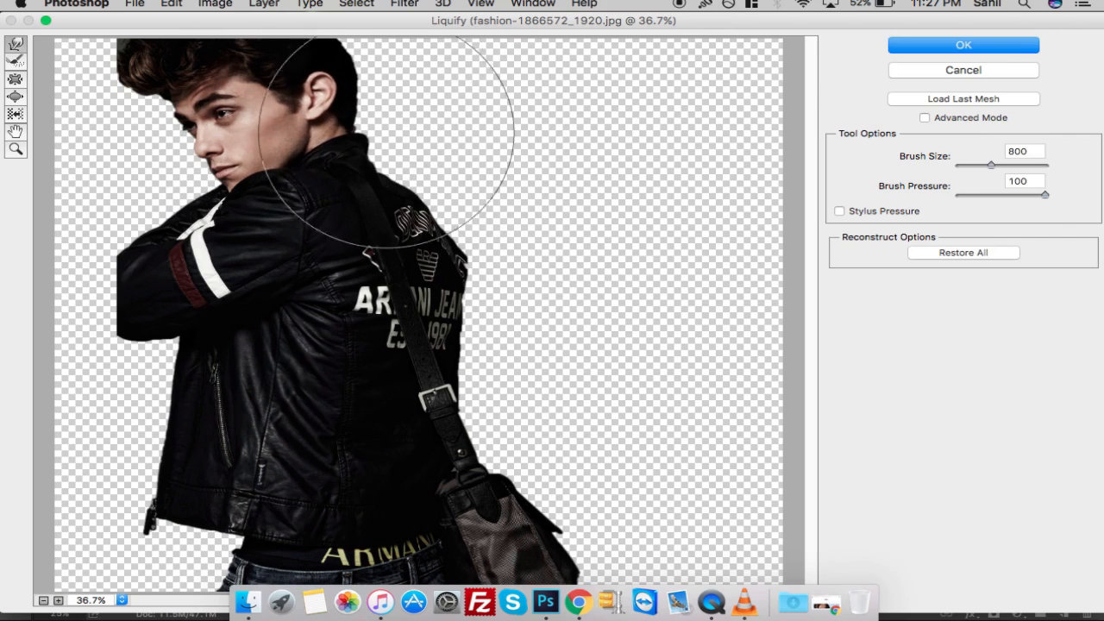
left_click_drag(388, 138, 517, 354)
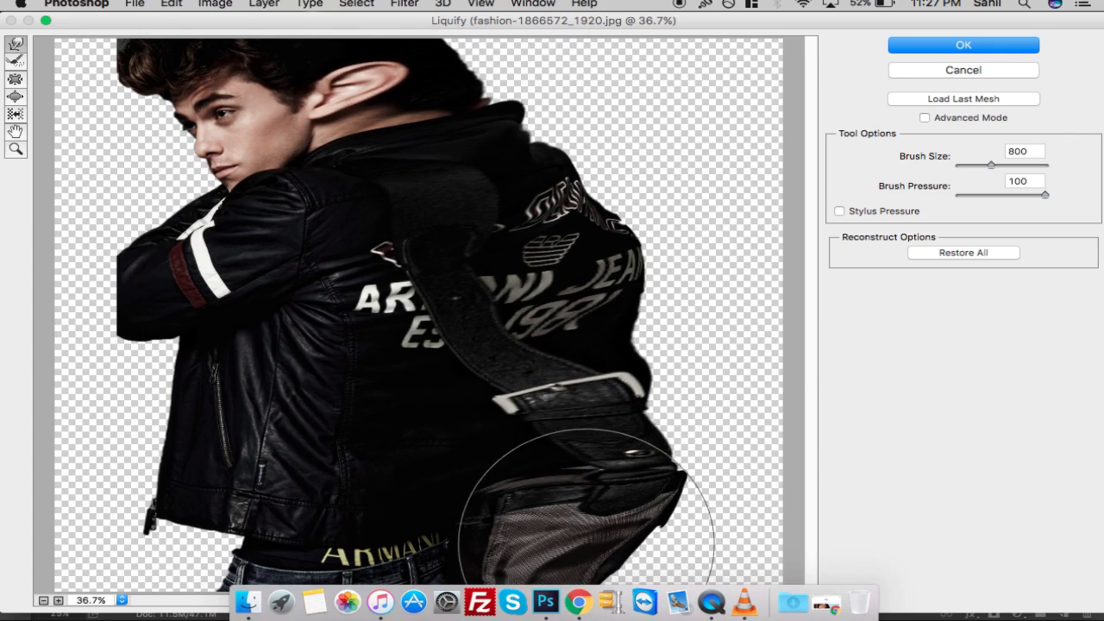
left_click_drag(587, 496, 613, 285)
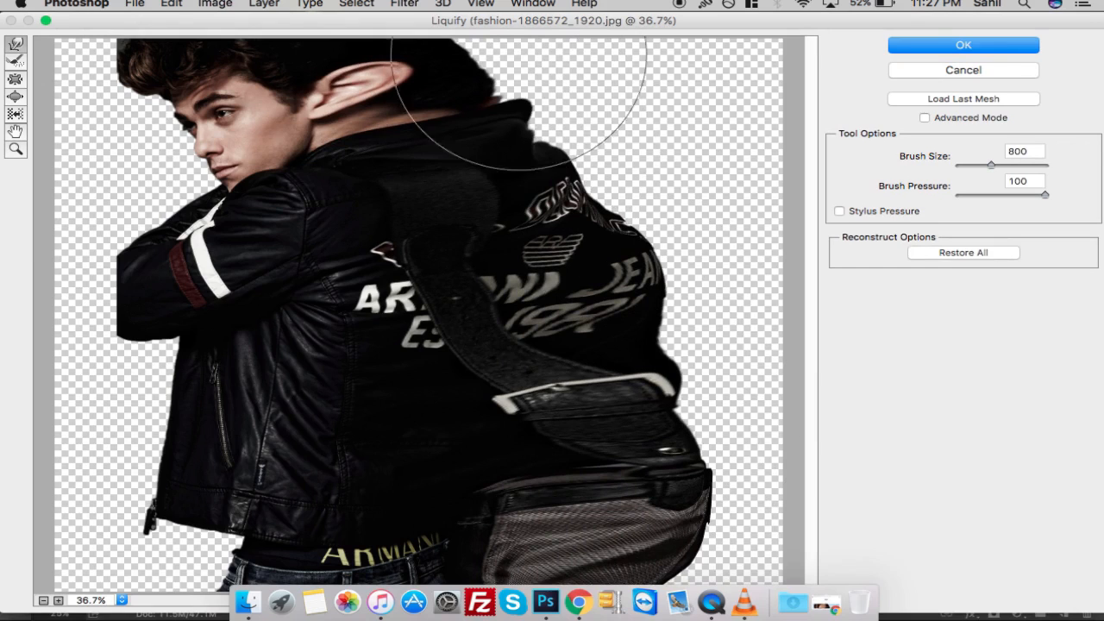
left_click(963, 44)
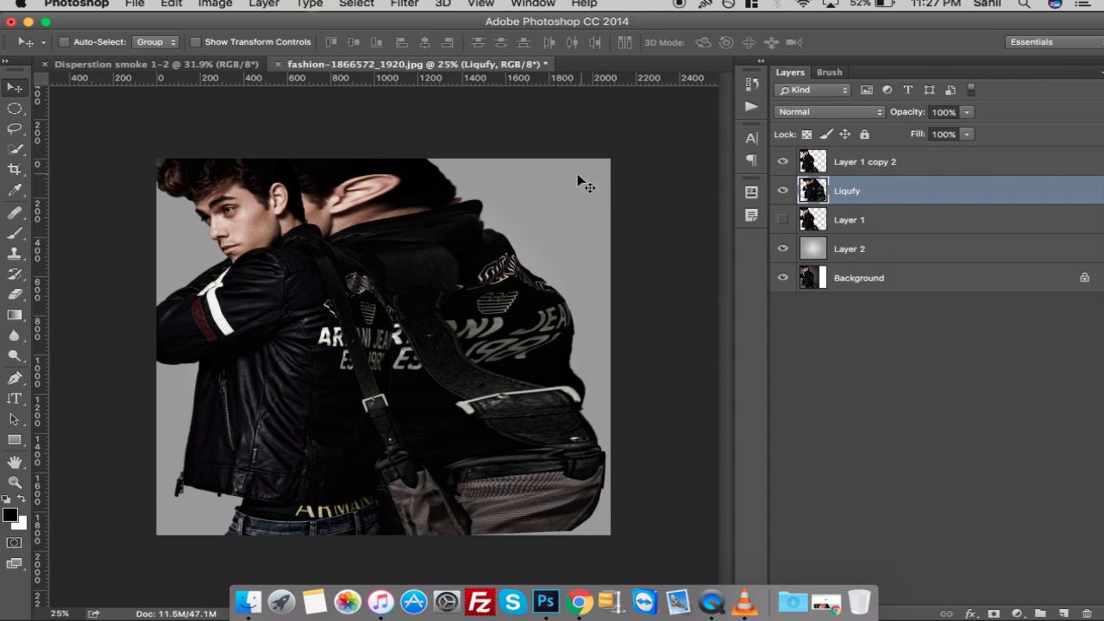
mouse_move(714, 121)
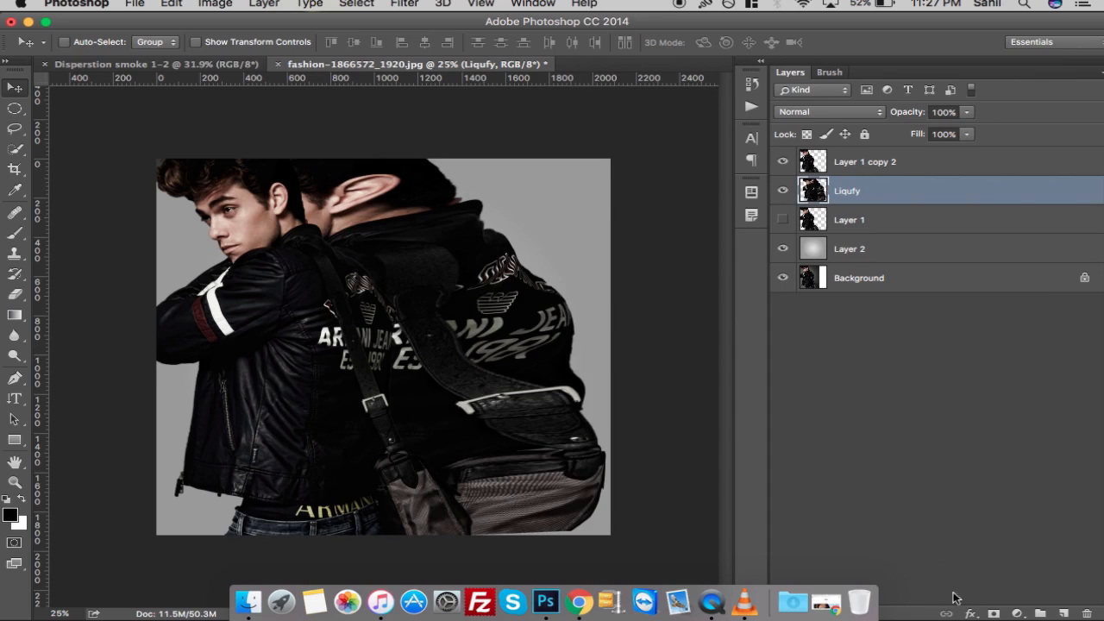
mouse_move(992, 613)
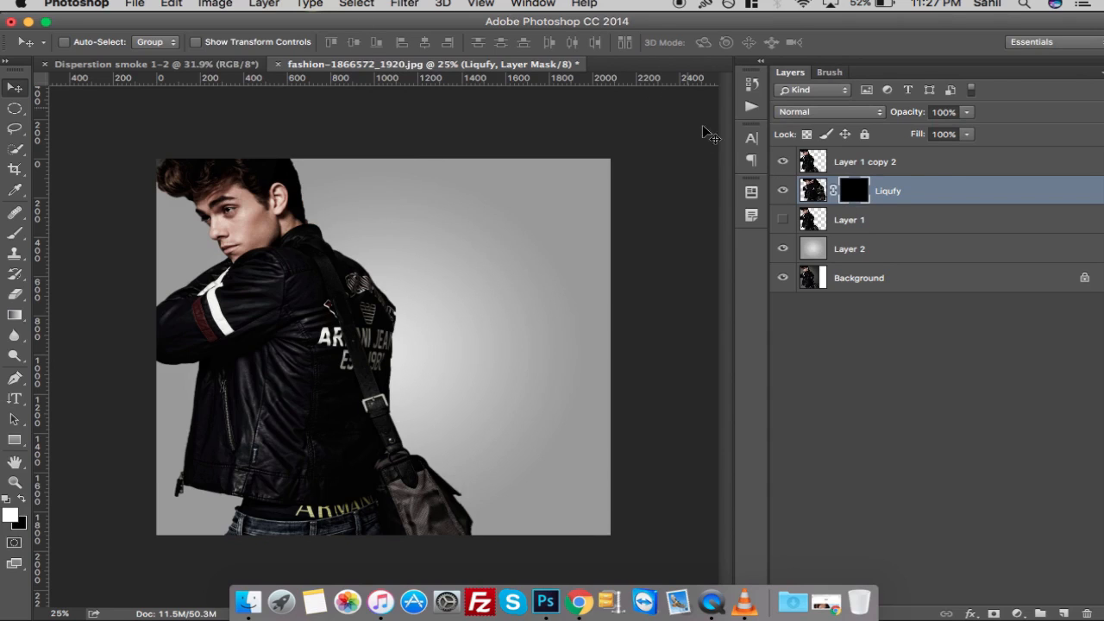
Mask the top model copy in black and lower its mask density to 70%.
left_click(865, 161)
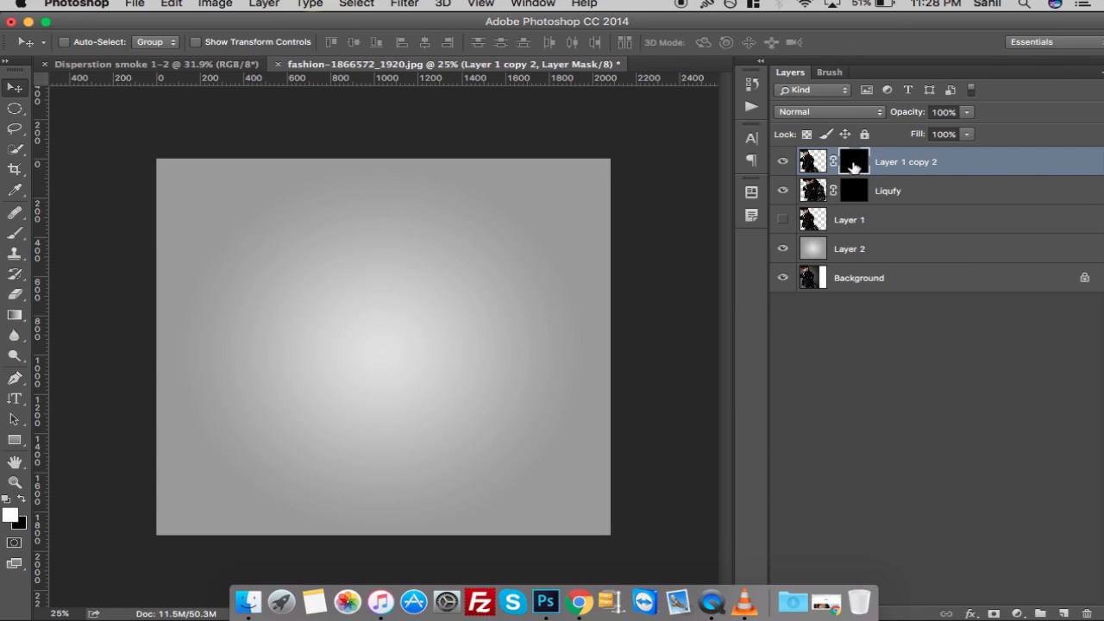
double_click(853, 161)
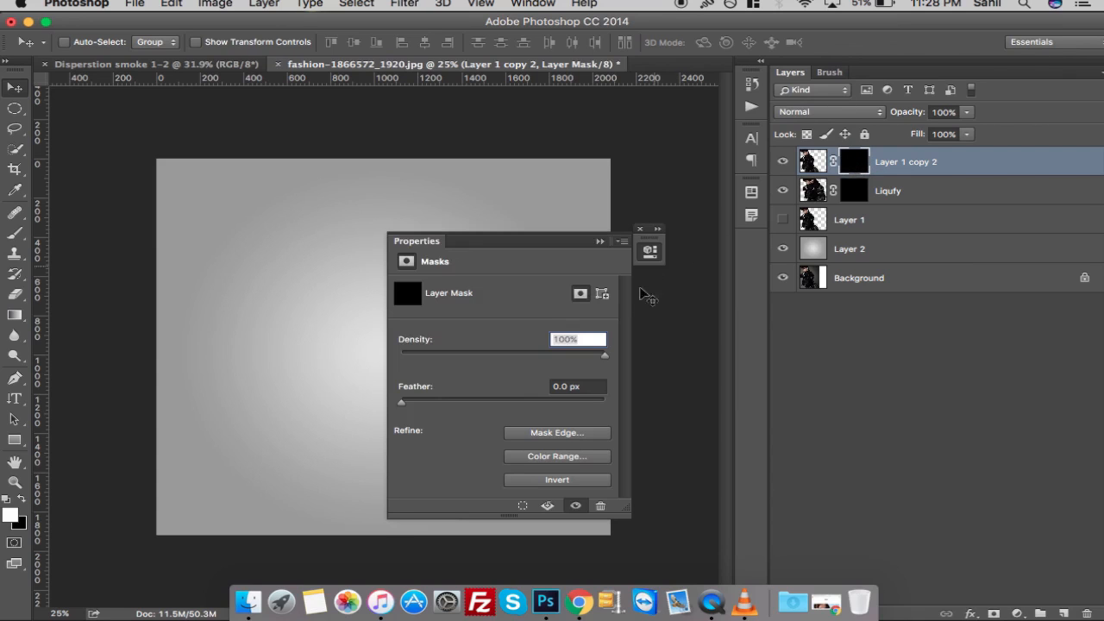
left_click_drag(603, 355, 560, 355)
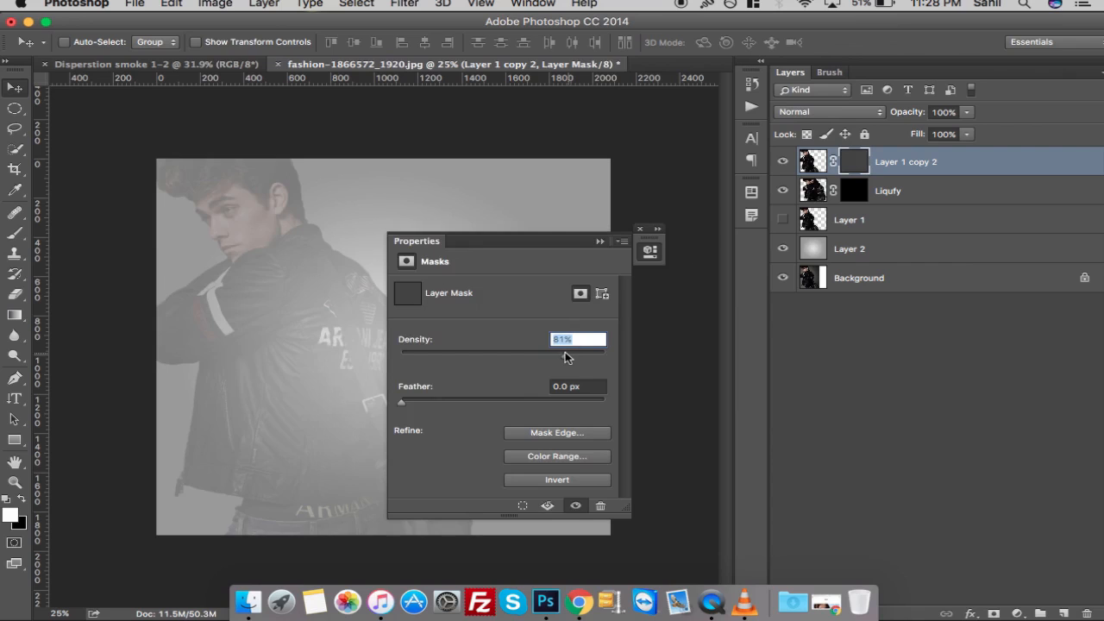
left_click_drag(565, 354, 546, 354)
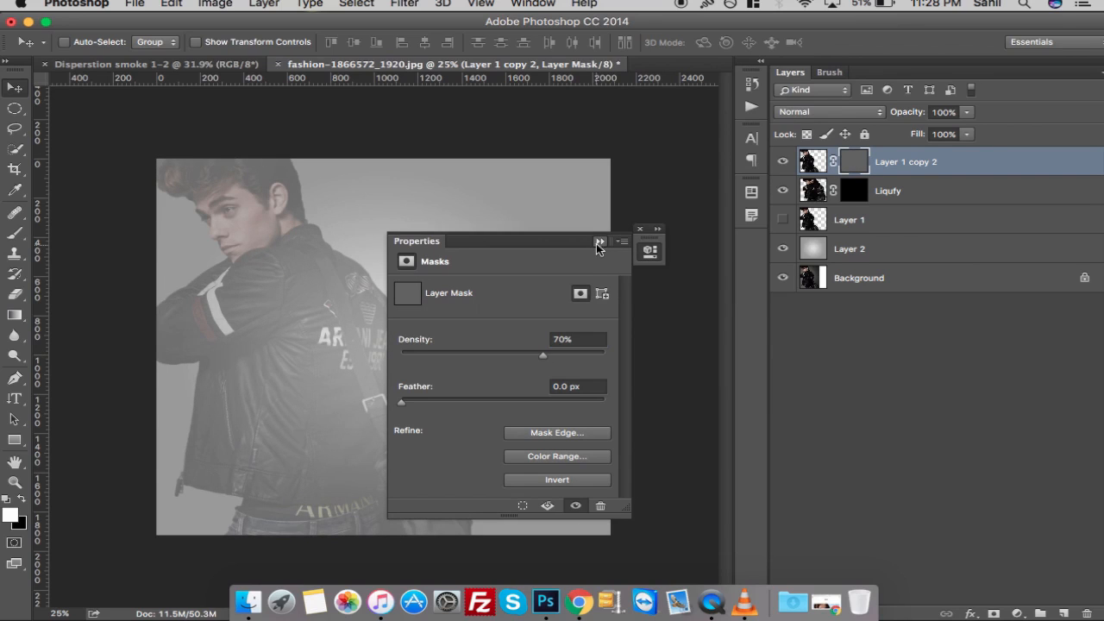
left_click(600, 241)
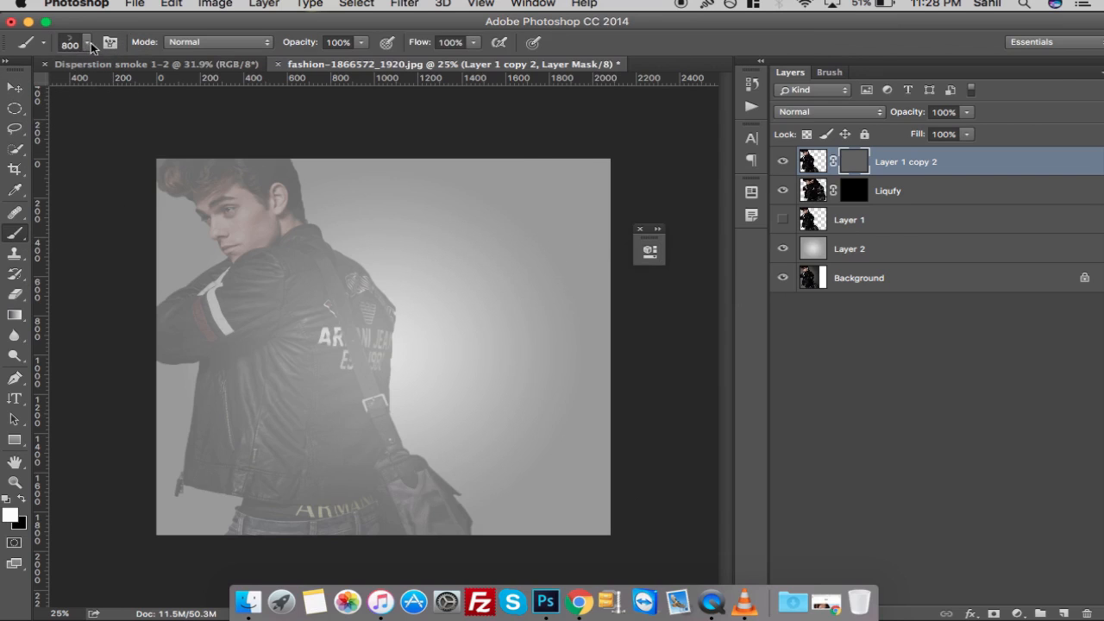
Pick smoke brushes, including 2176, and stamp a smoke wisp over the chest mask.
left_click(86, 43)
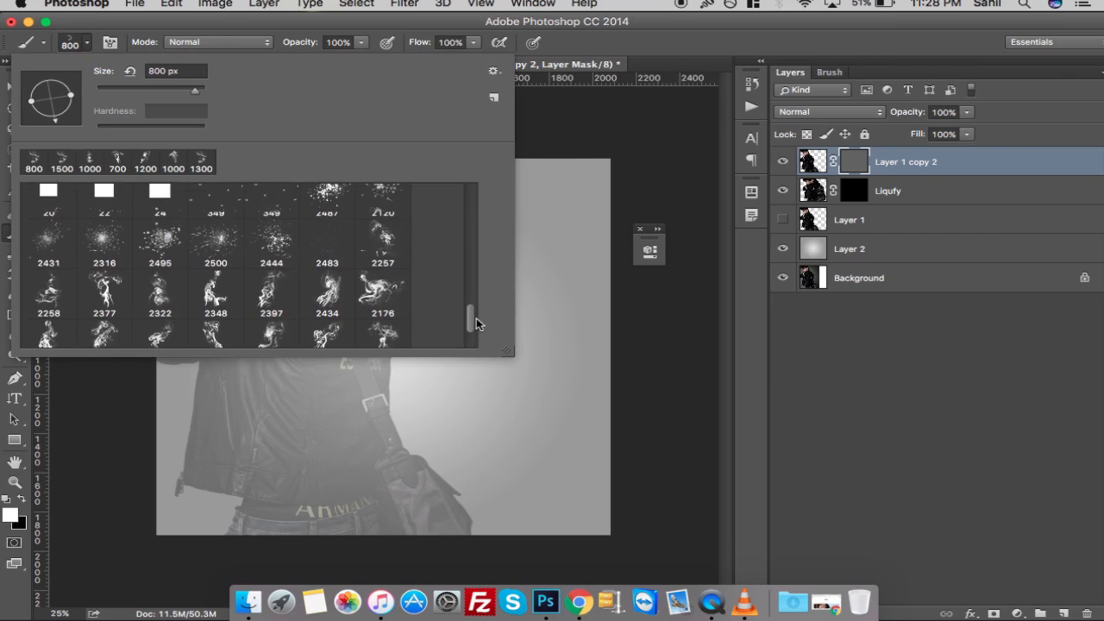
scroll("down", 3)
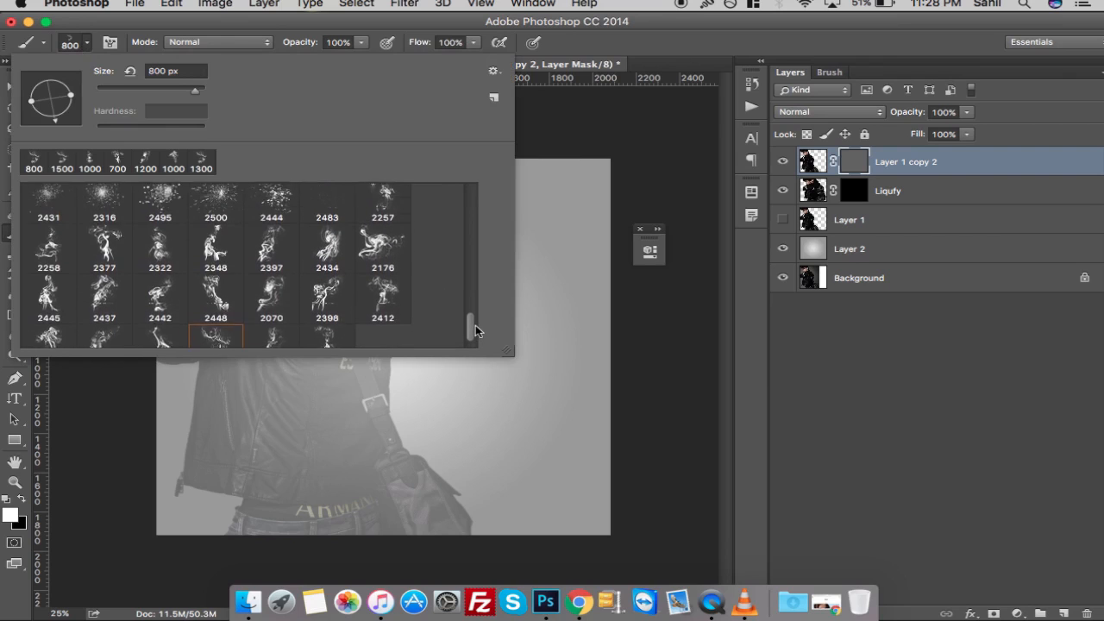
left_click(382, 213)
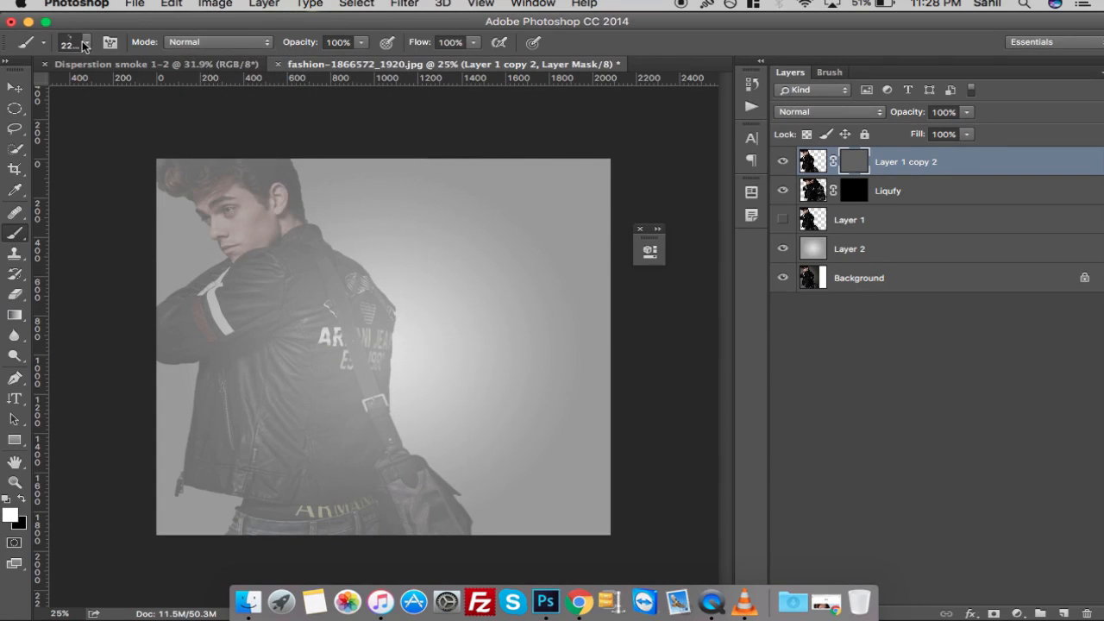
left_click(86, 42)
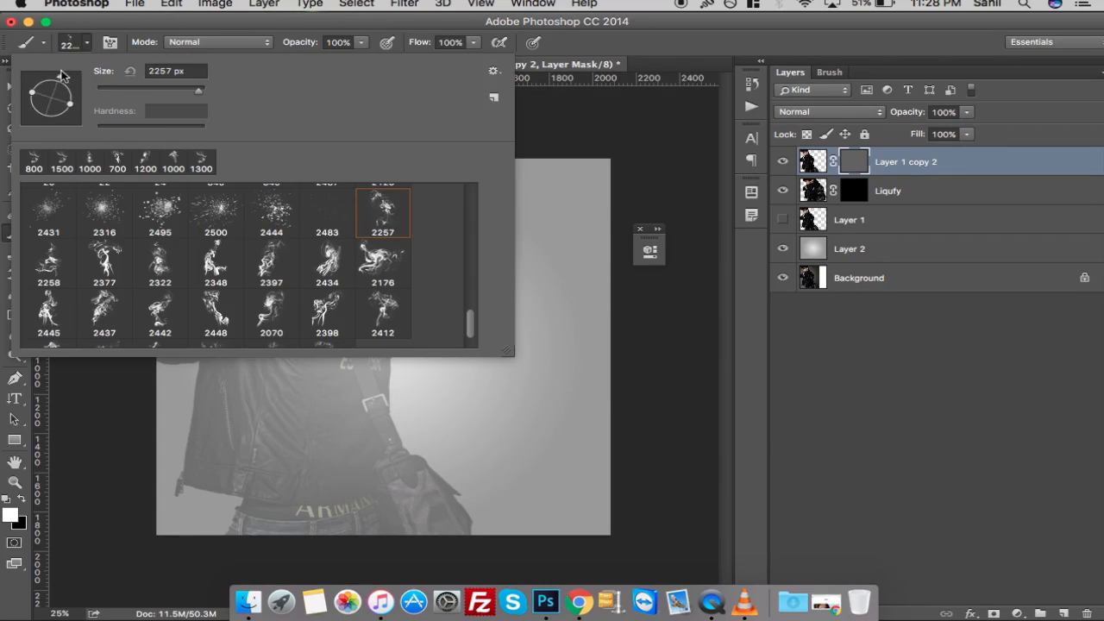
mouse_move(684, 33)
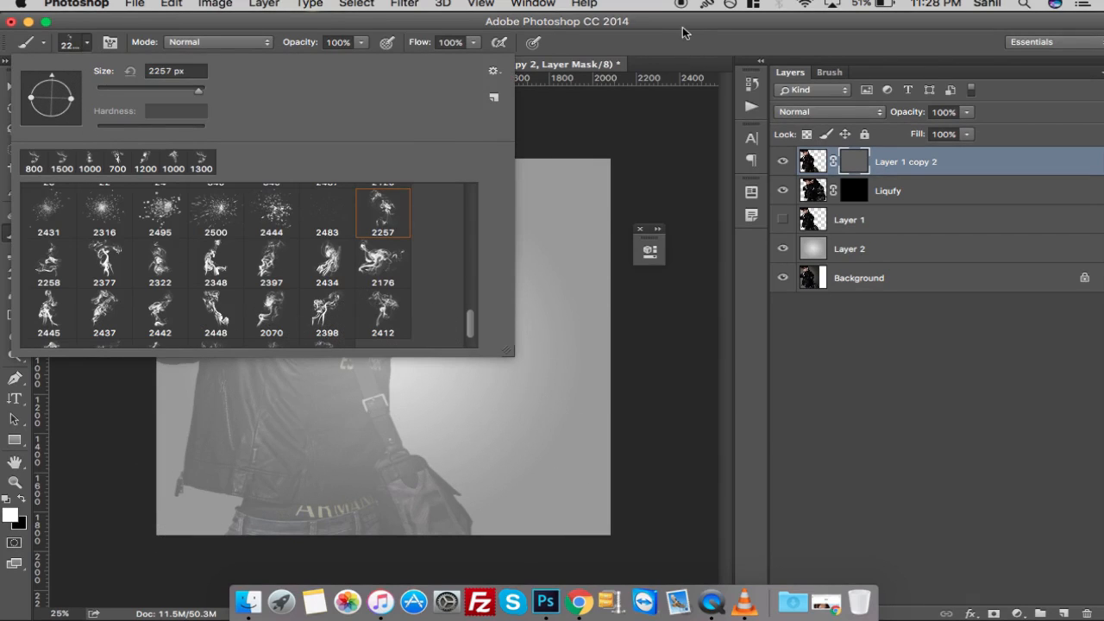
left_click(383, 263)
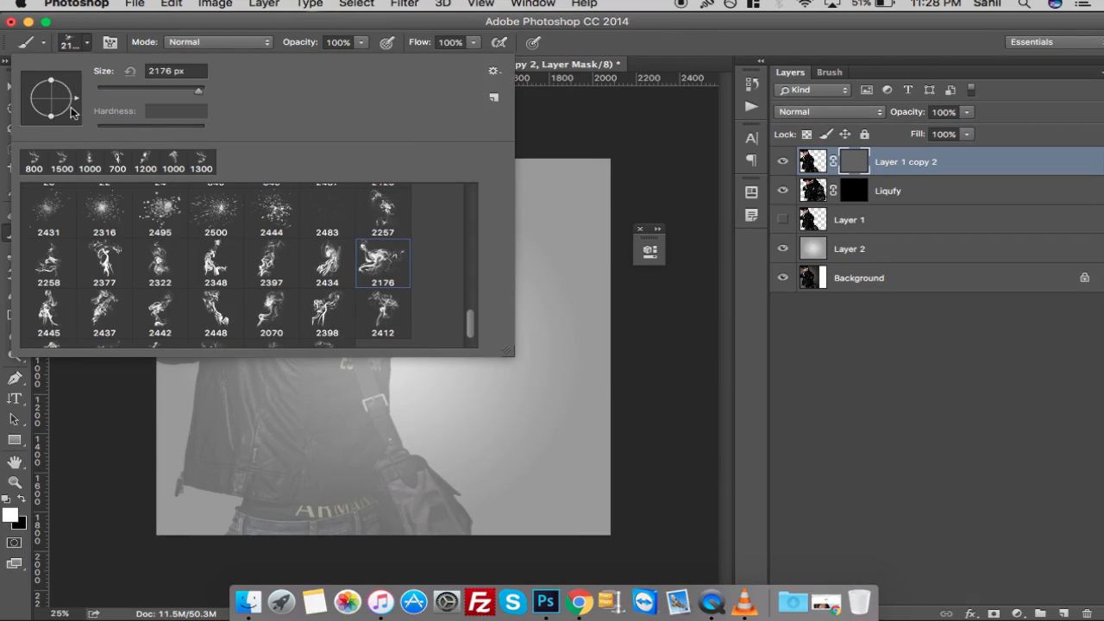
left_click(382, 263)
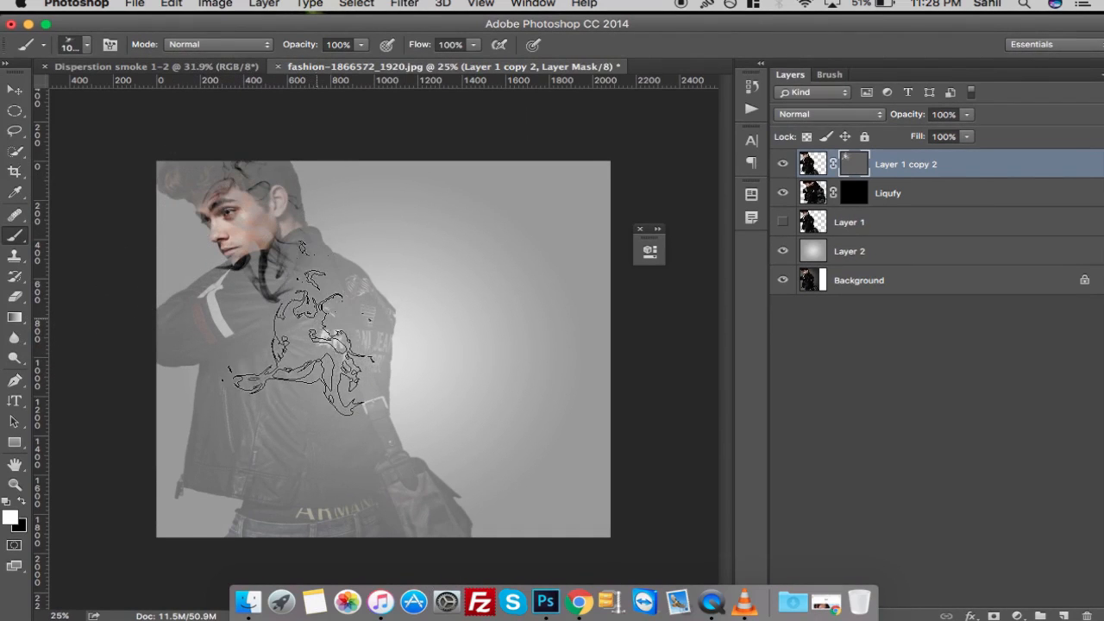
Switch through further wispy smoke brush tips for the upper body.
left_click(86, 44)
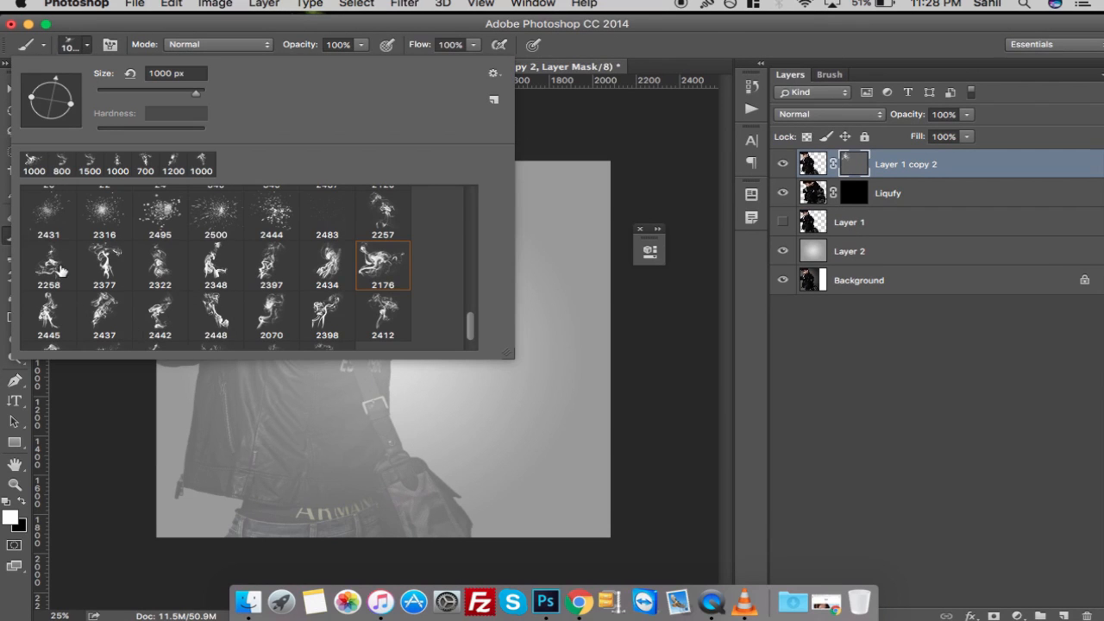
left_click(48, 265)
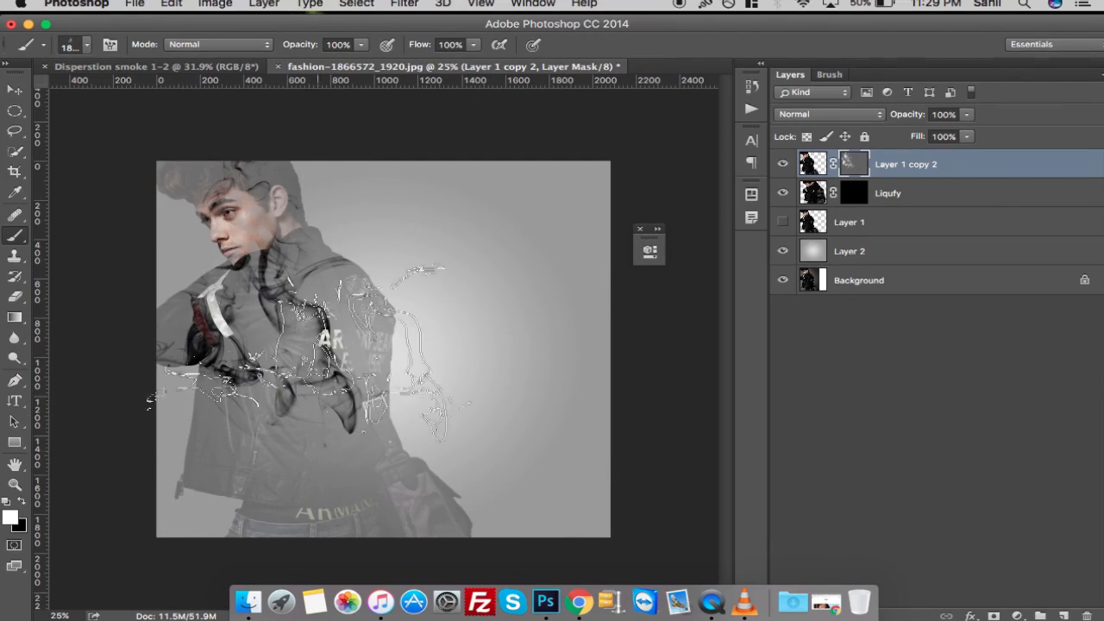
left_click(86, 44)
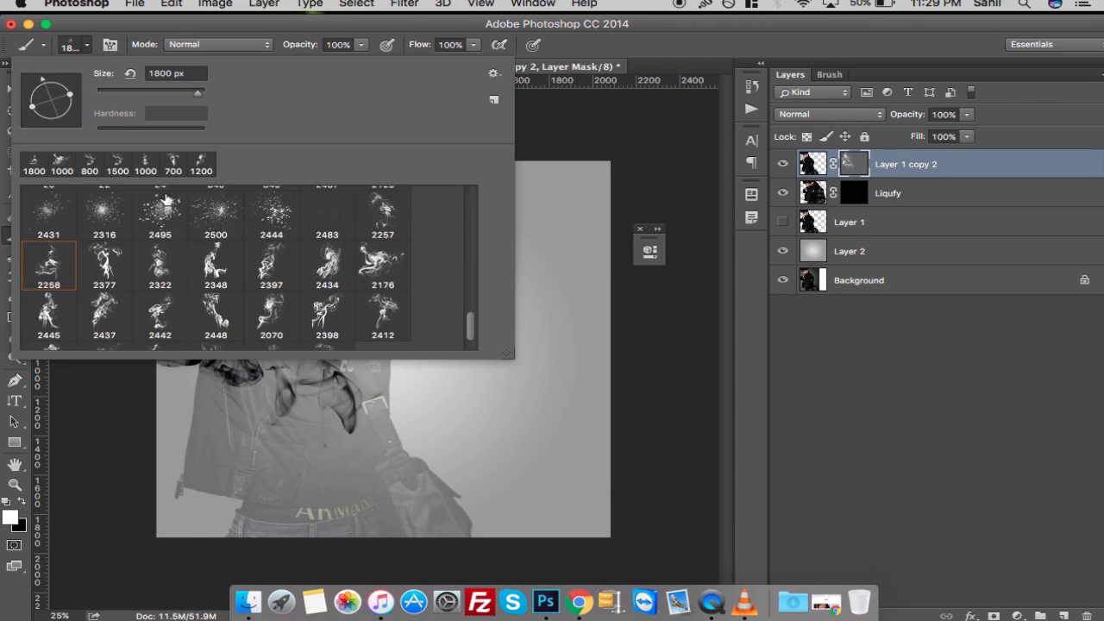
left_click(104, 311)
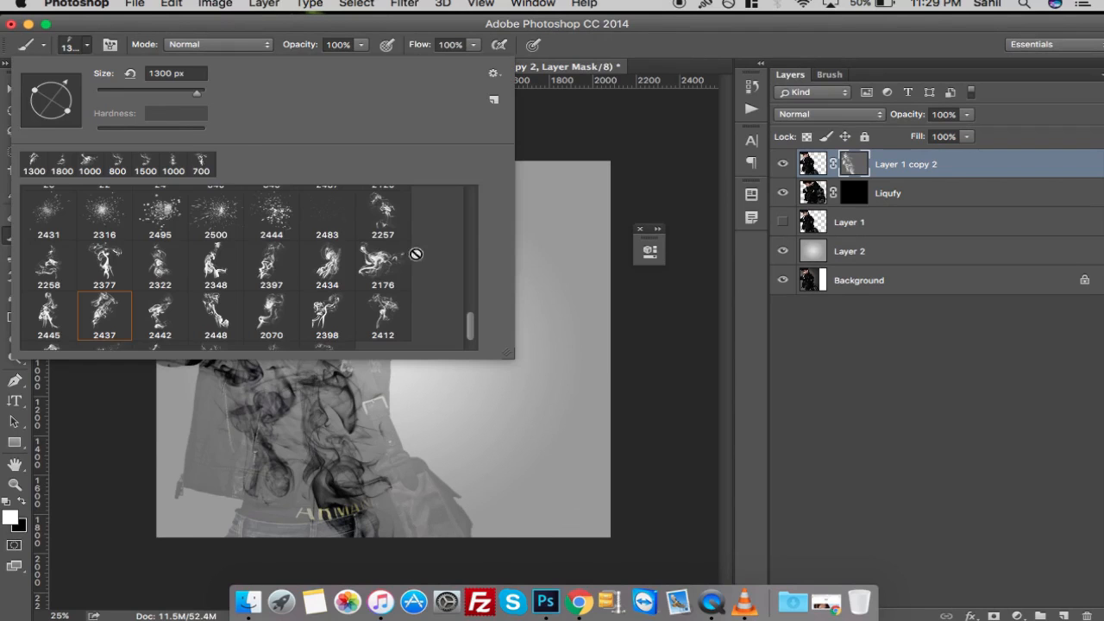
scroll("down", 3)
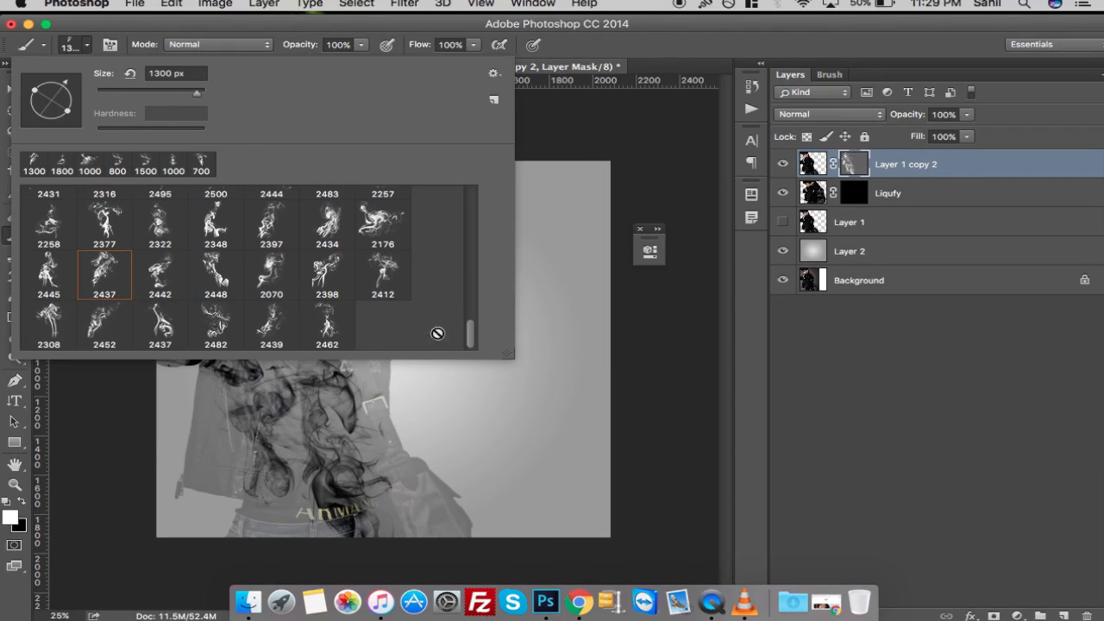
left_click(216, 324)
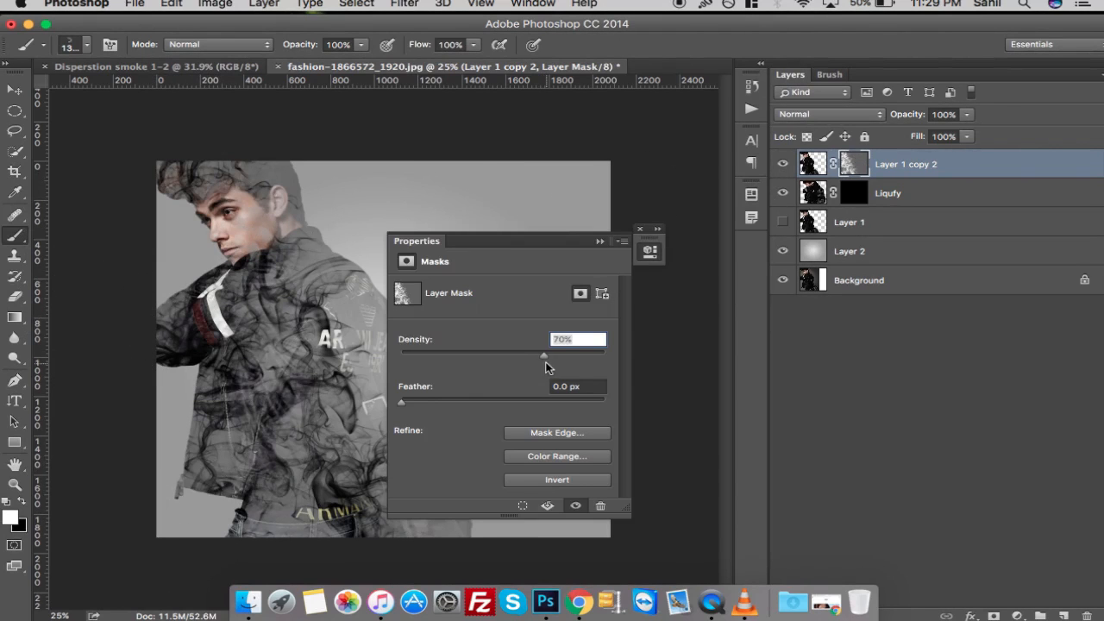
Adjust the mask density and switch to a 400 px soft round brush.
left_click_drag(544, 355, 604, 354)
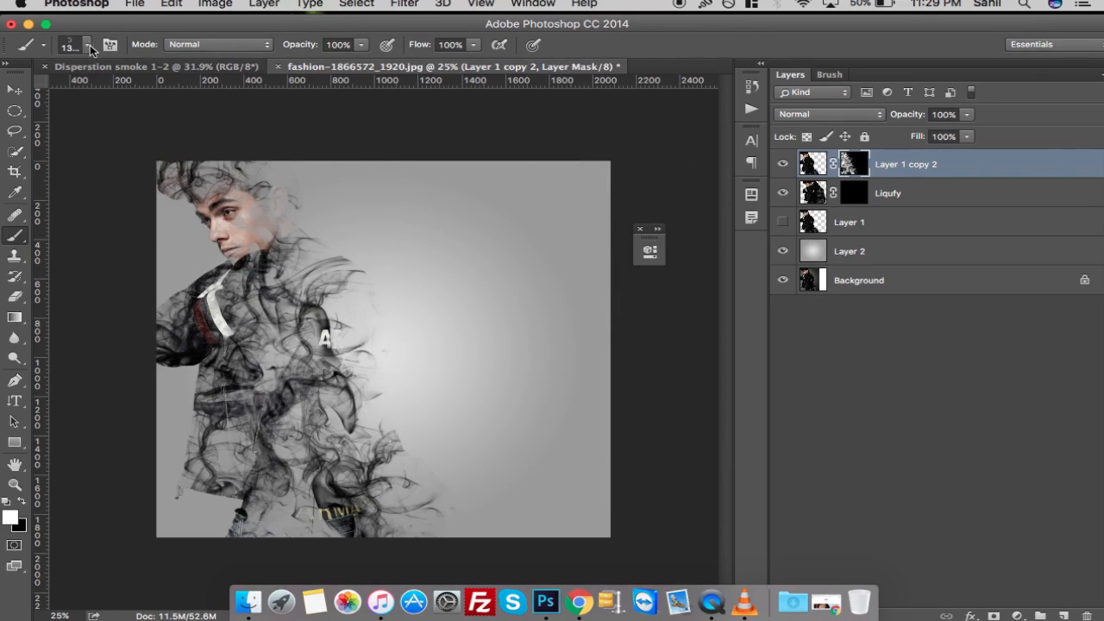
left_click(86, 44)
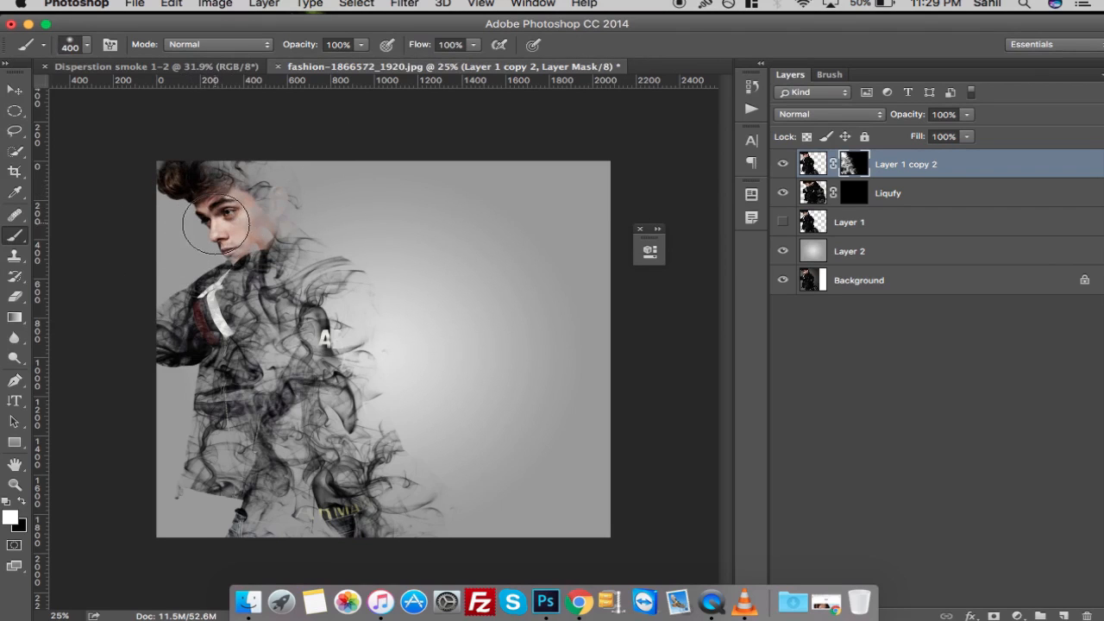
Paint the mask to restore the model's face, left arm and lower jacket.
left_click_drag(220, 225, 170, 321)
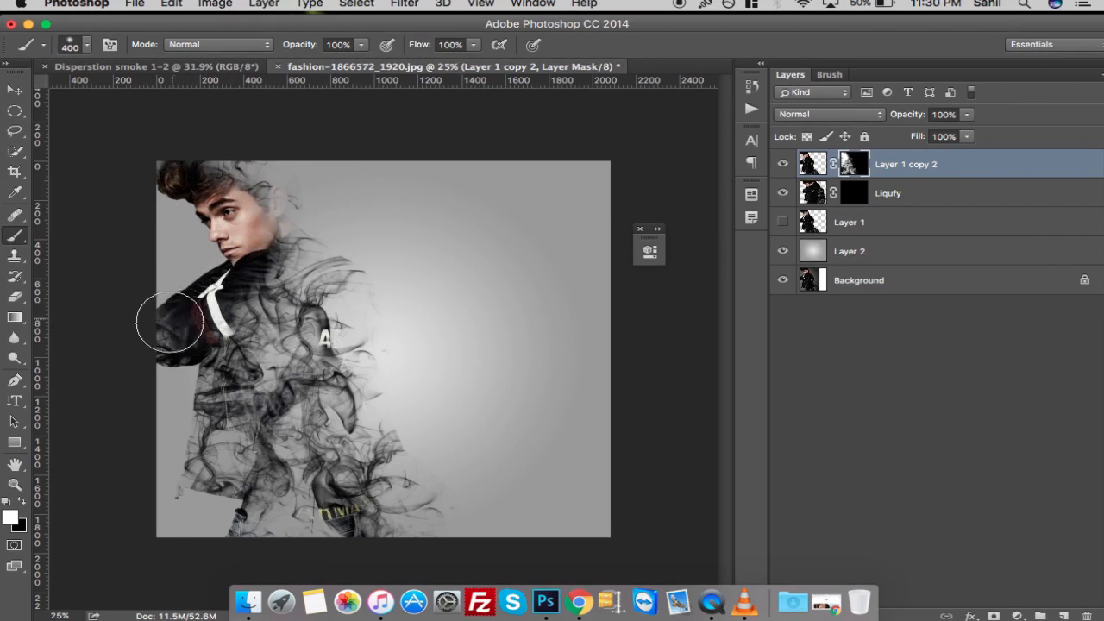
left_click_drag(170, 322, 215, 382)
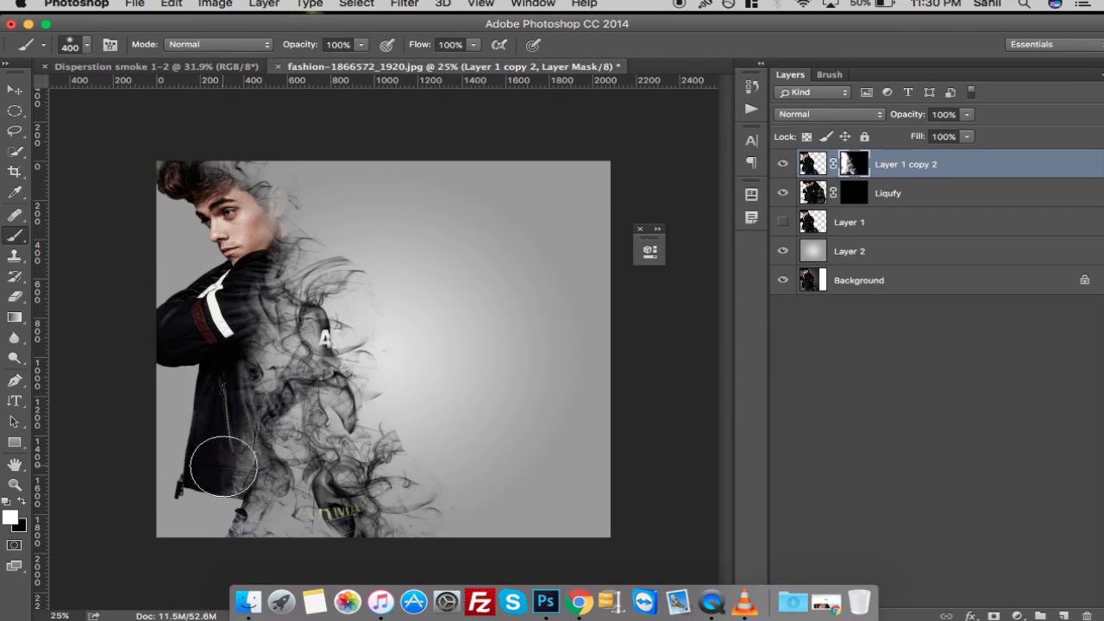
left_click_drag(225, 465, 229, 306)
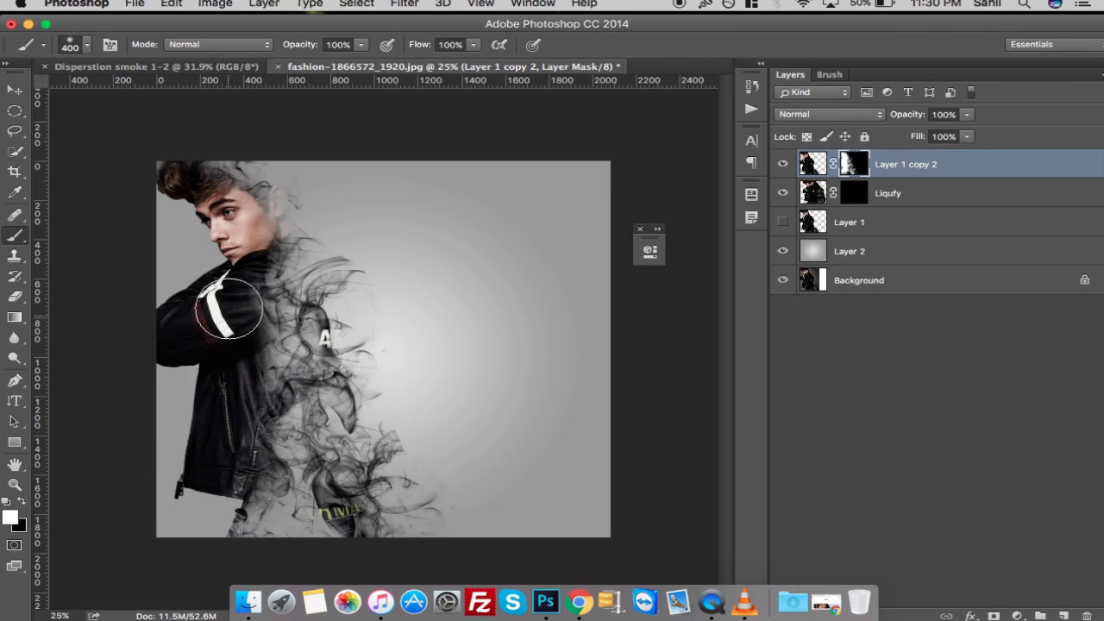
left_click_drag(233, 307, 233, 527)
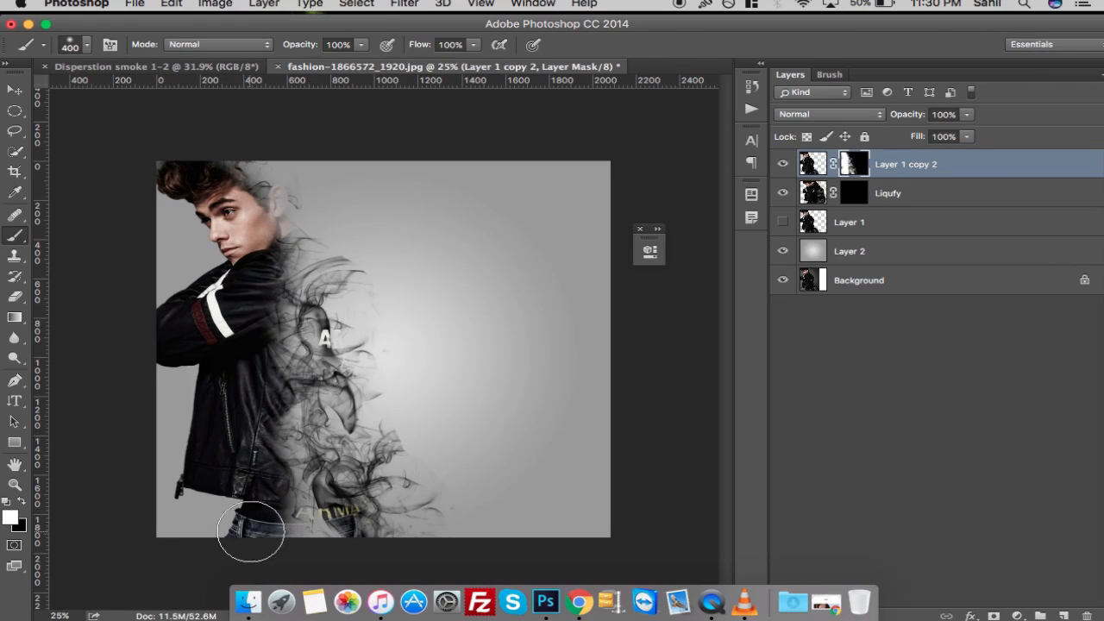
left_click_drag(251, 530, 233, 401)
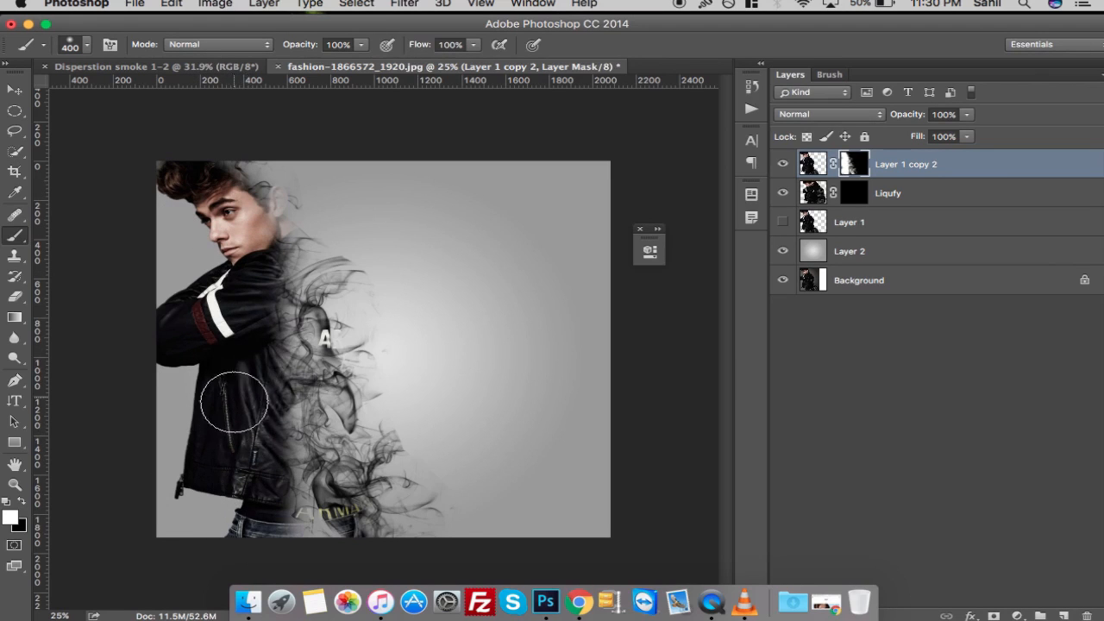
mouse_move(406, 131)
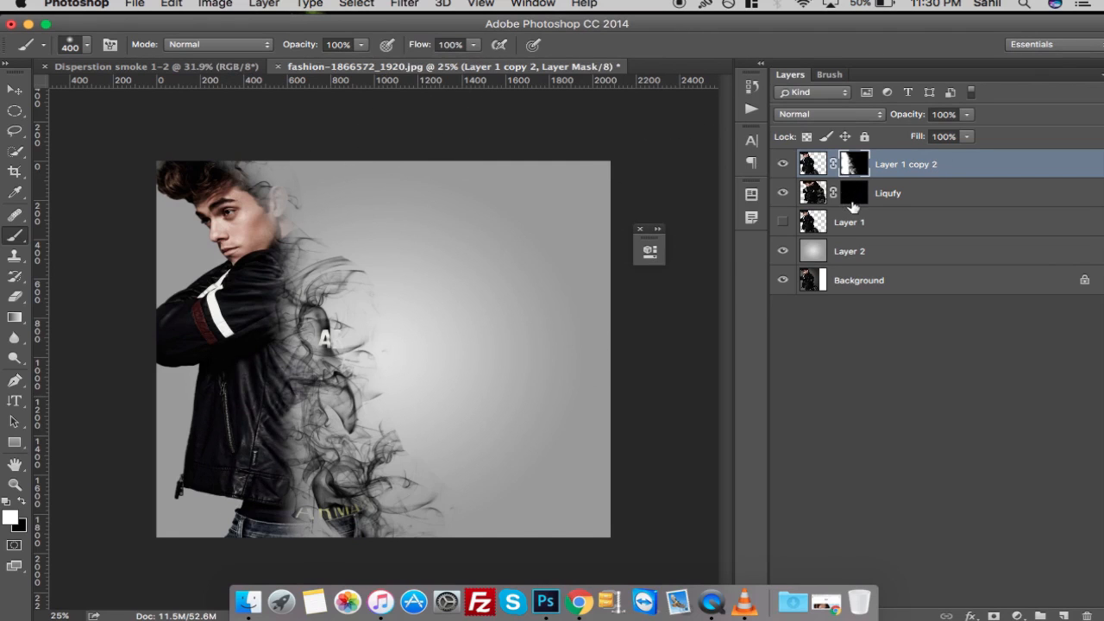
Stamp a smoke brush preset on the Liquify copy's mask to reveal wisps right of the model.
left_click(887, 193)
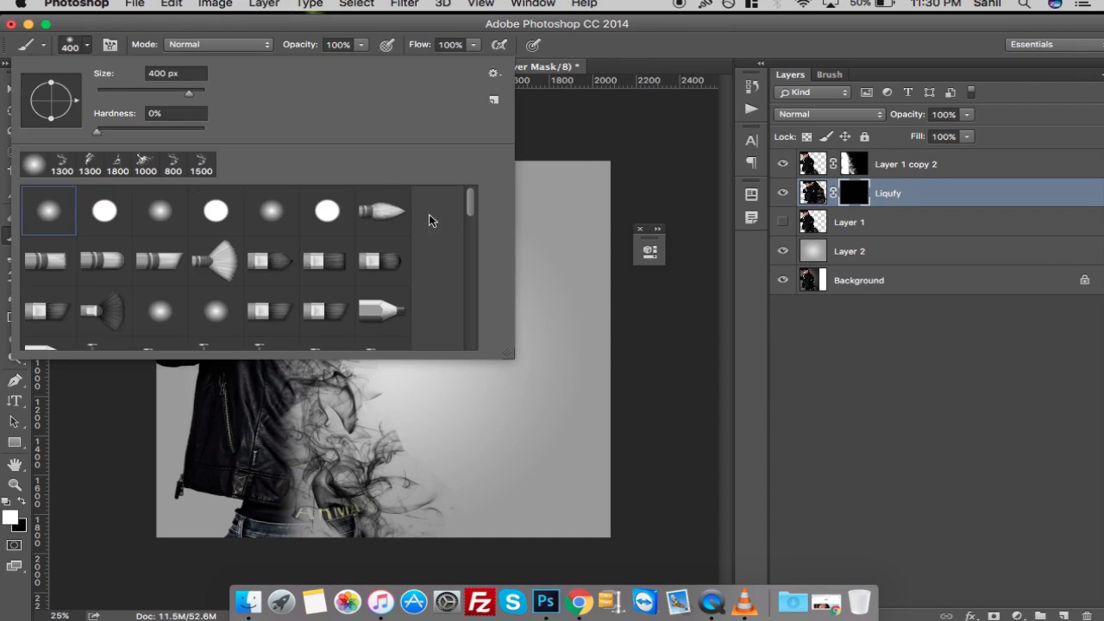
scroll("down", 3)
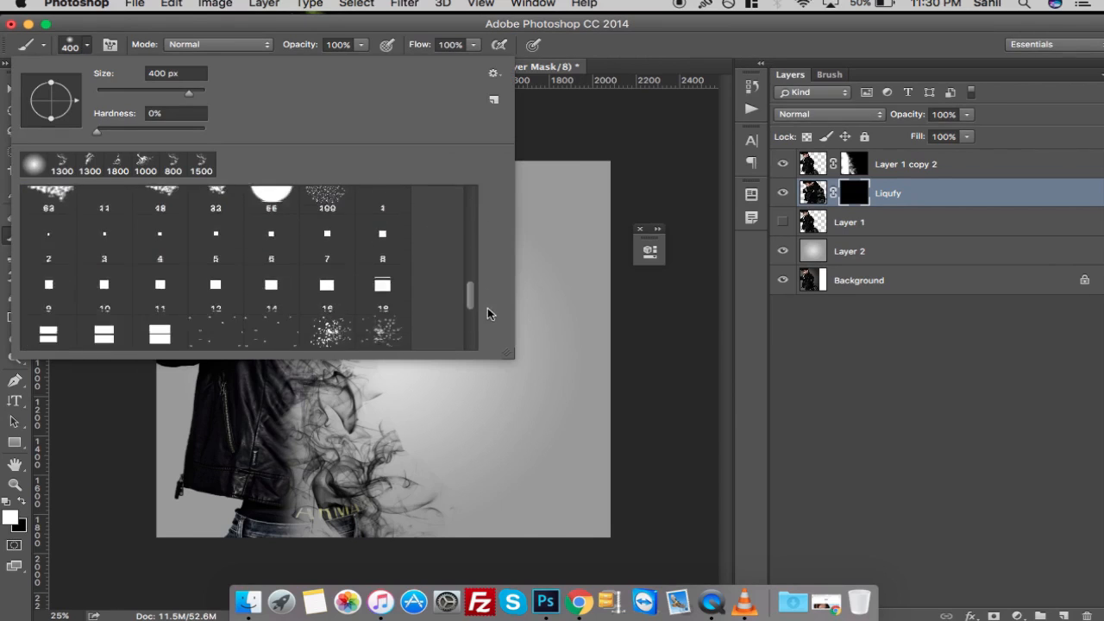
left_click(382, 250)
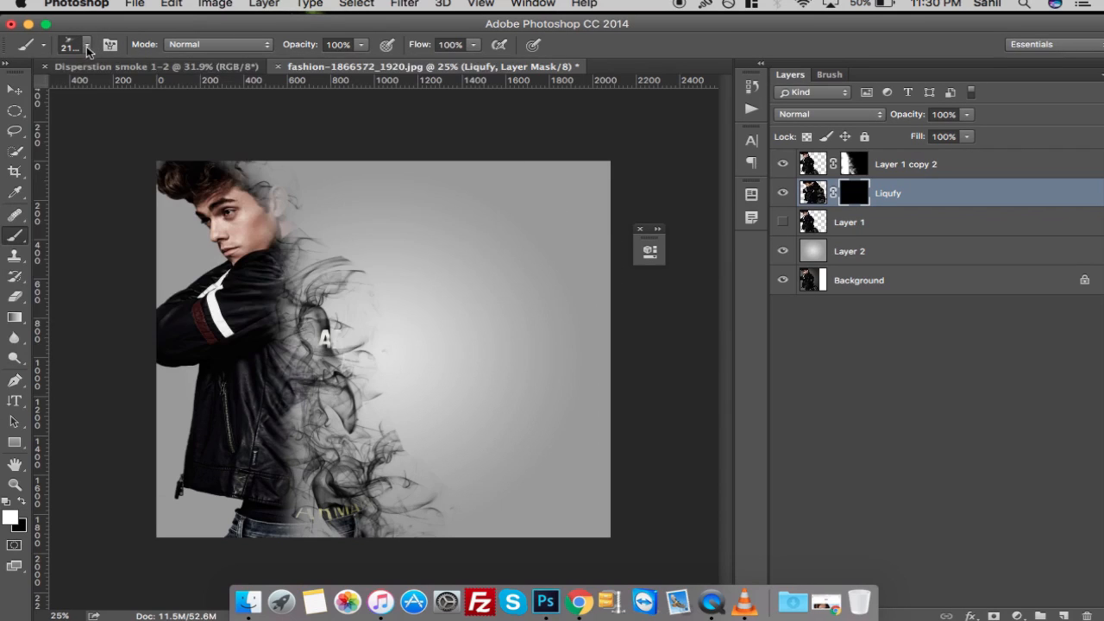
left_click(85, 44)
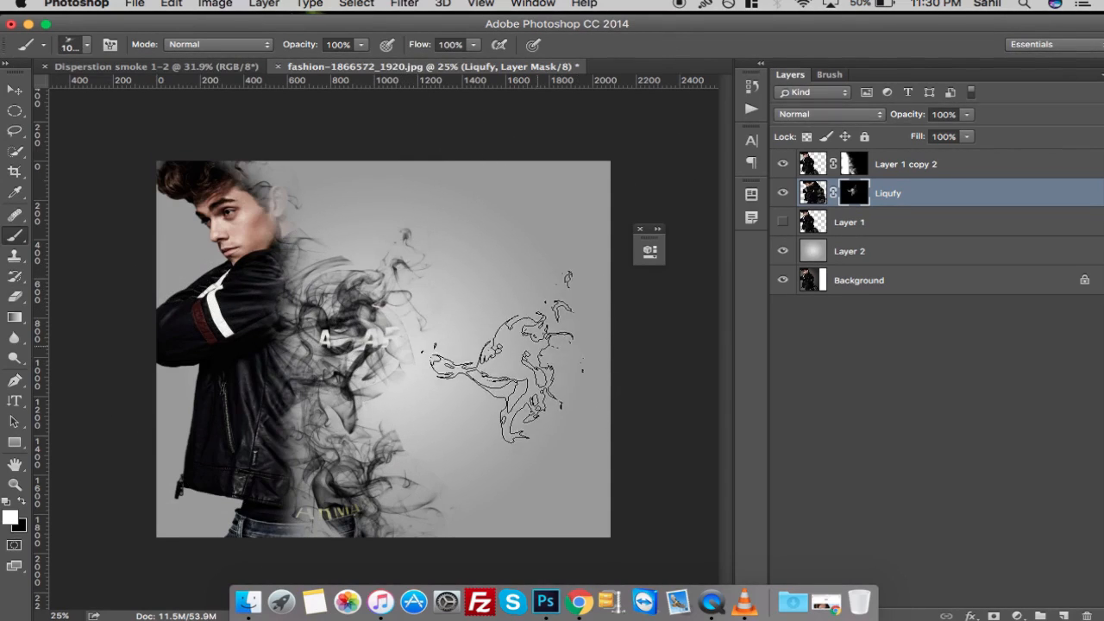
left_click(905, 164)
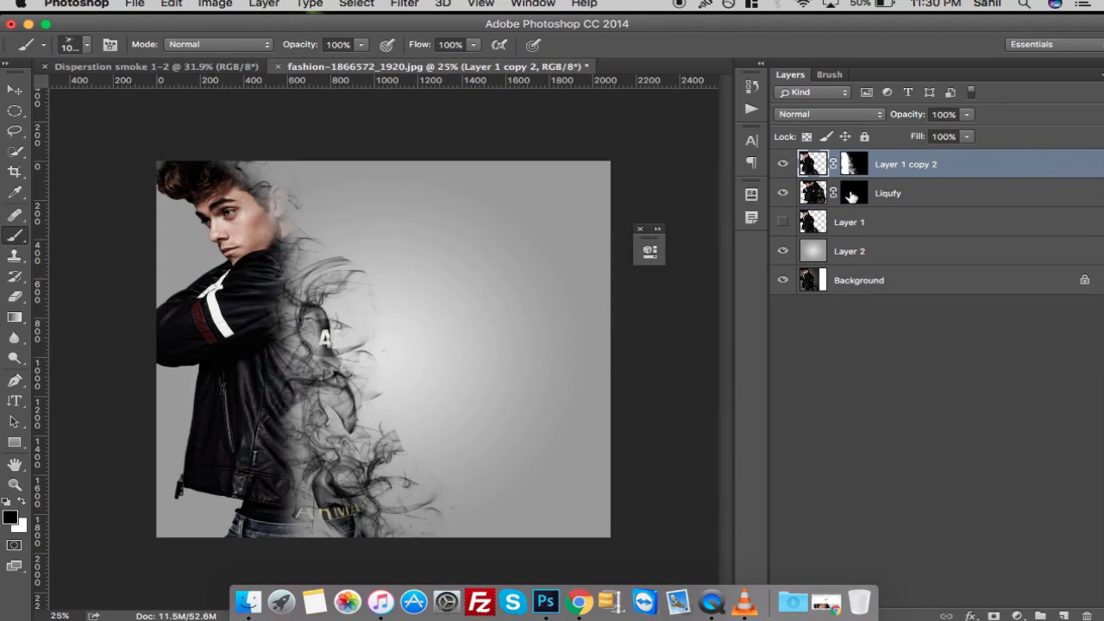
left_click(888, 193)
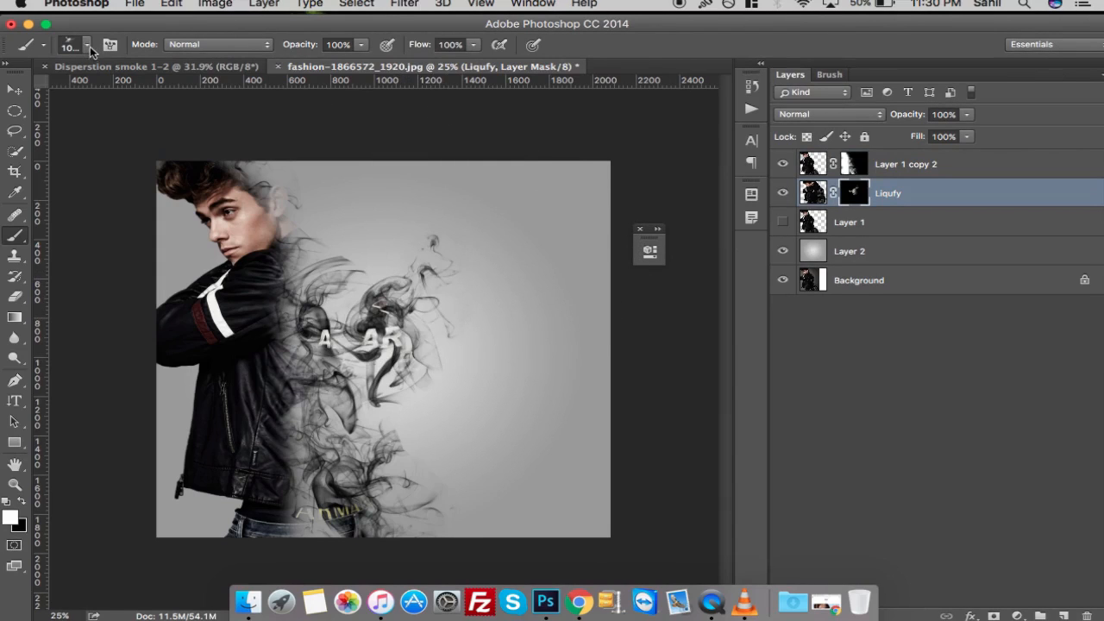
Add further wisps above the shoulder with a wispy smoke tip and a smaller 800 px smoke brush.
left_click(87, 45)
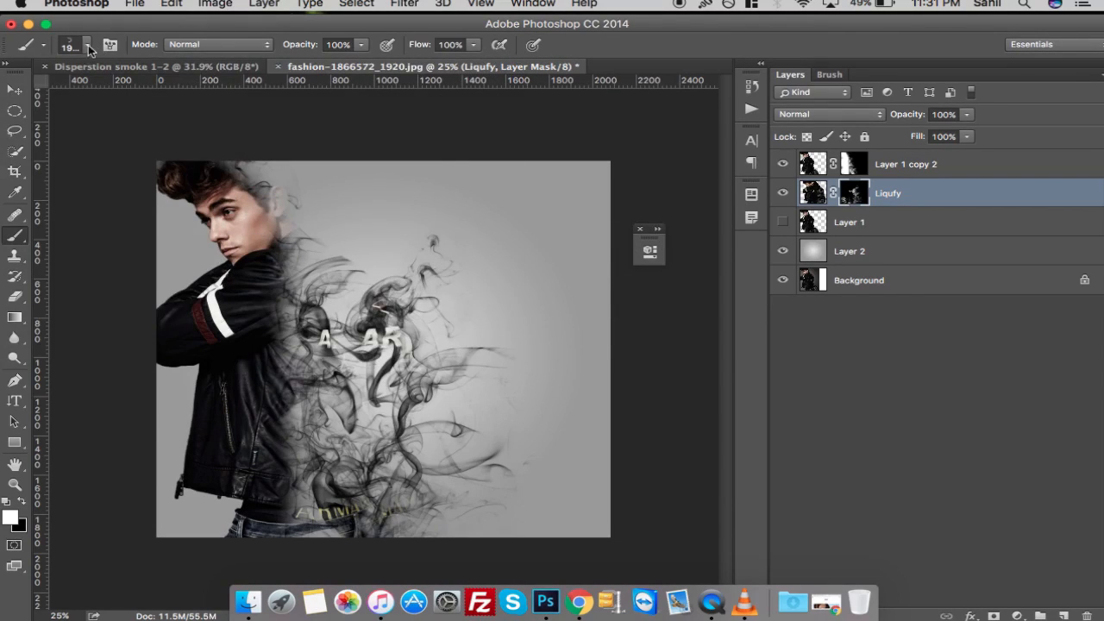
left_click(86, 44)
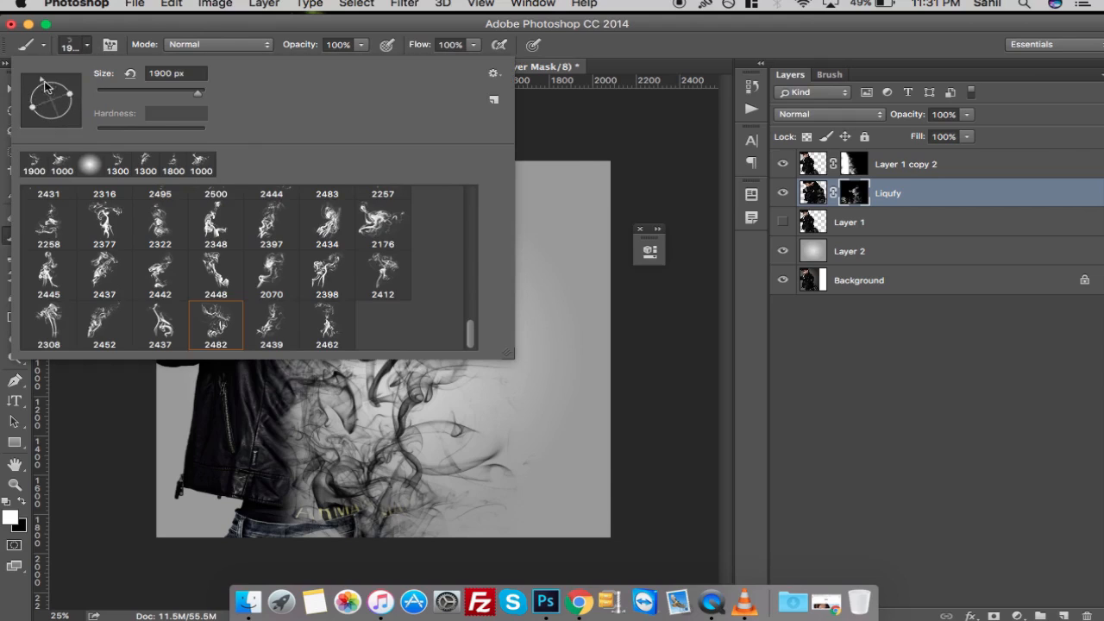
left_click(518, 127)
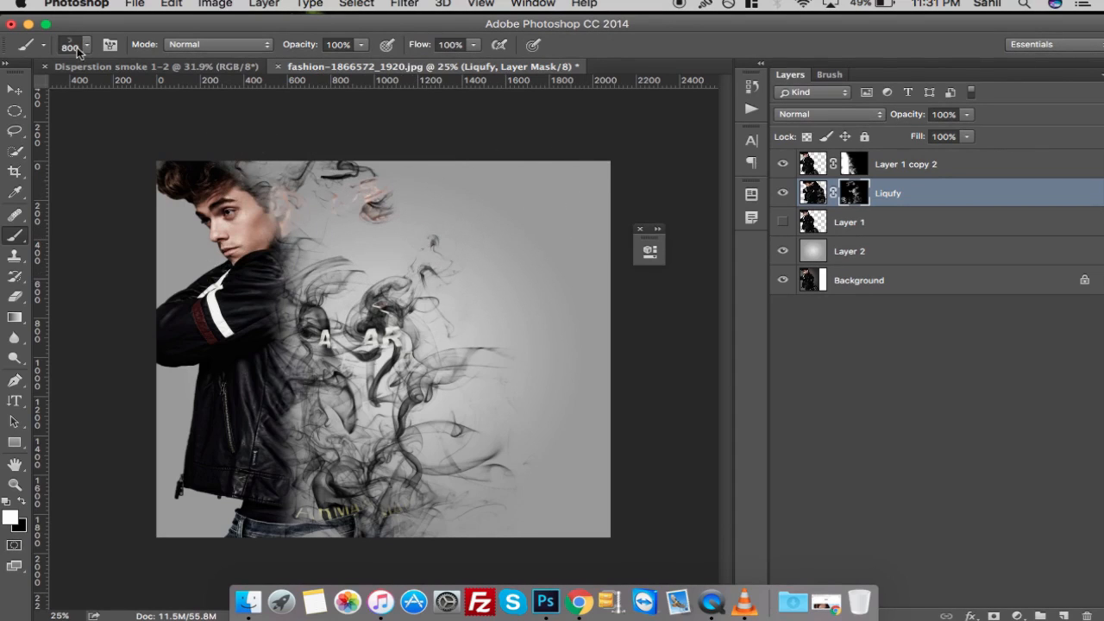
left_click(86, 45)
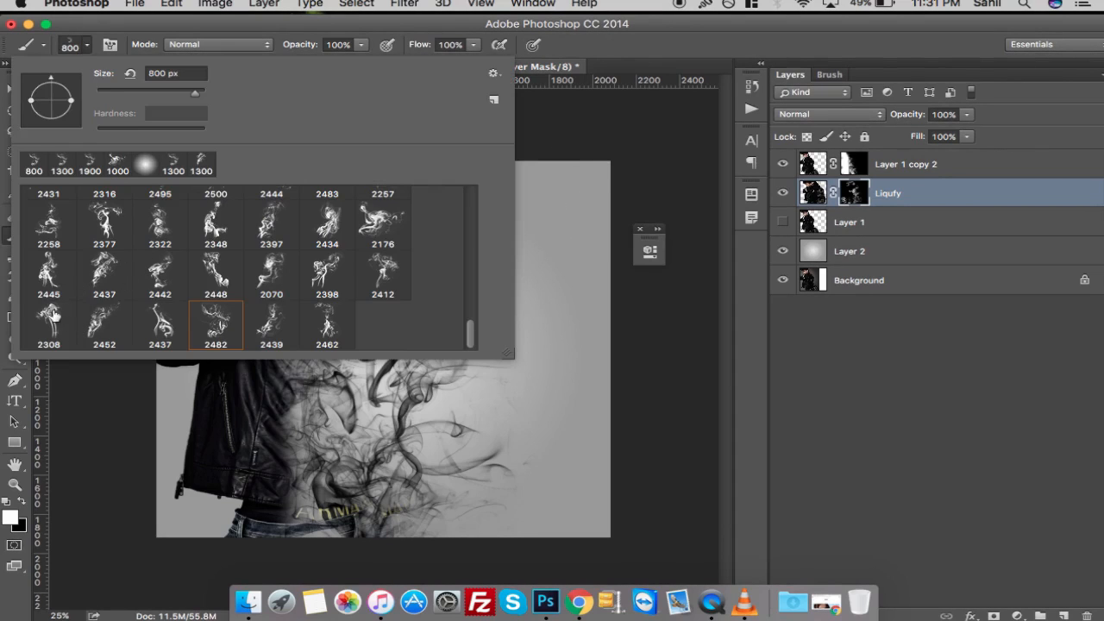
left_click(48, 324)
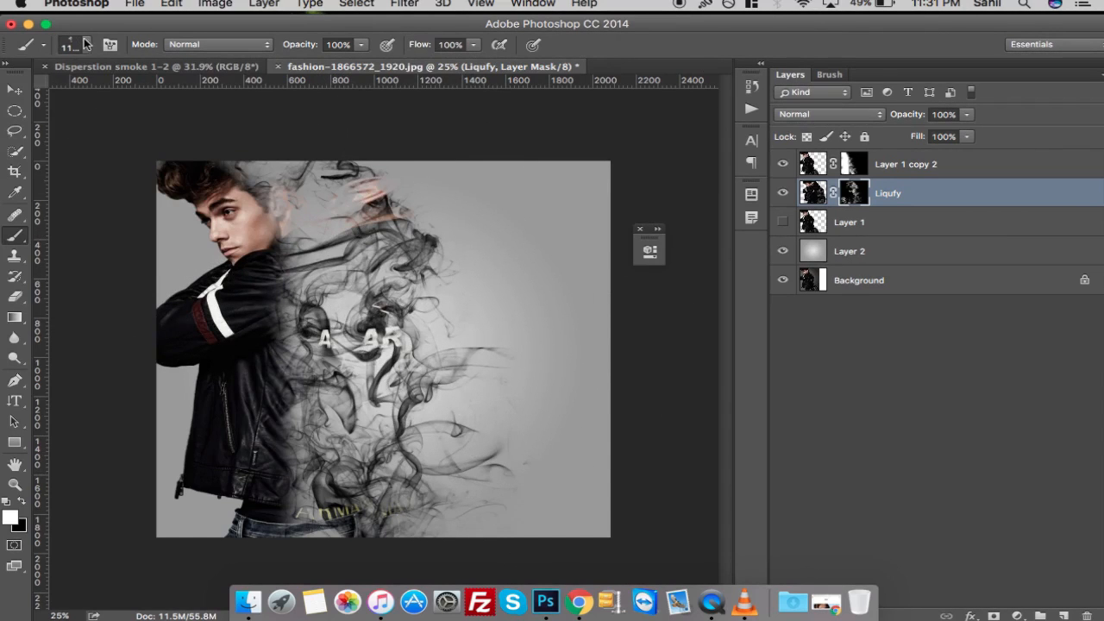
left_click(87, 44)
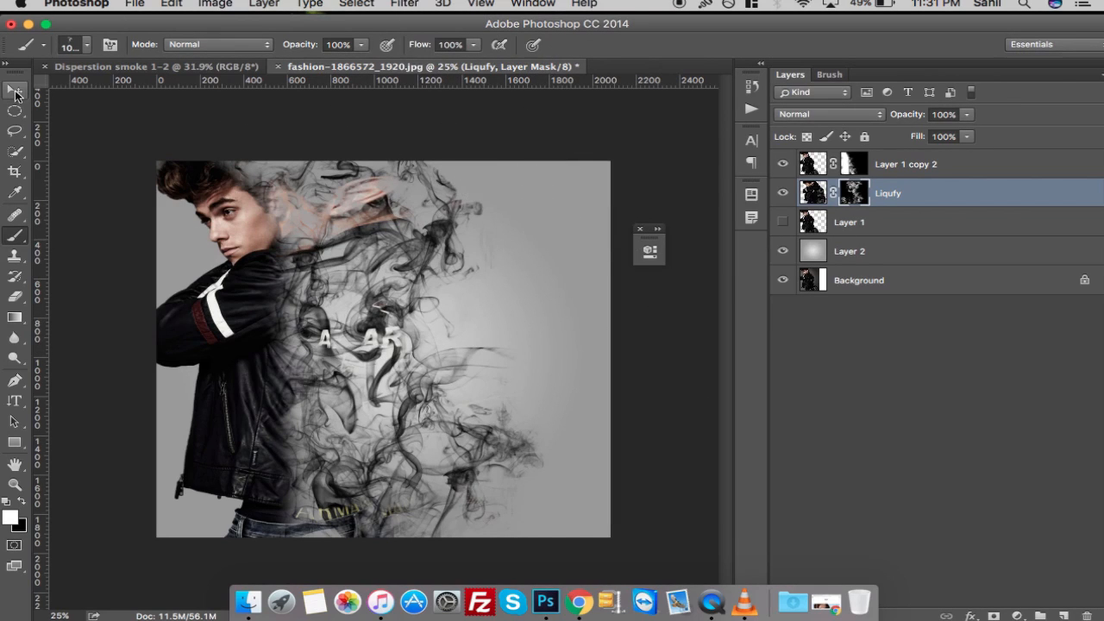
left_click(14, 90)
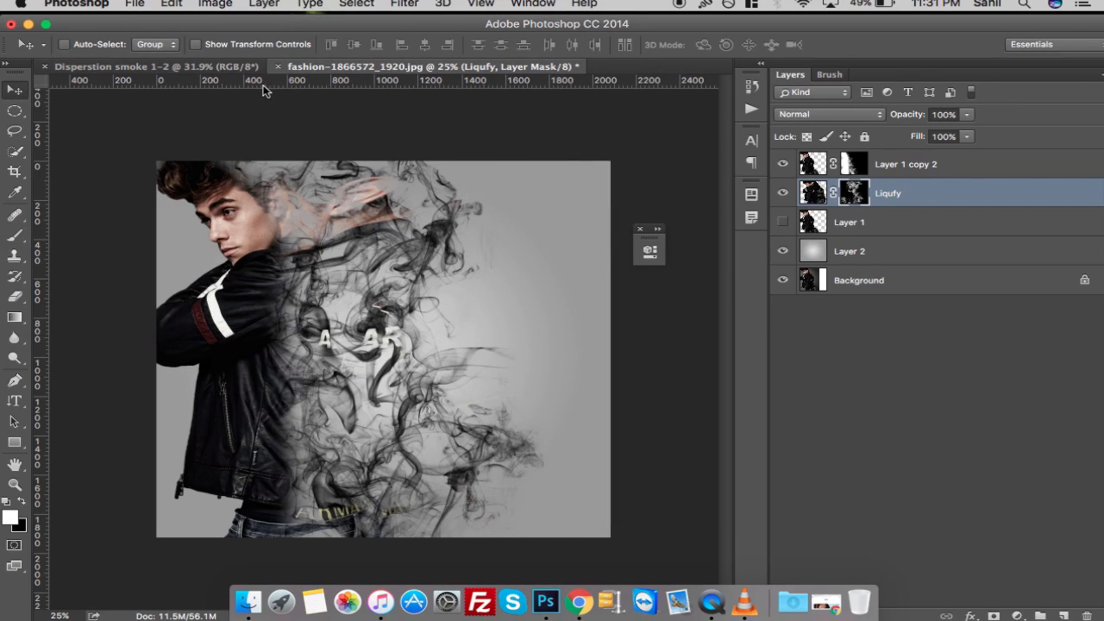
mouse_move(296, 84)
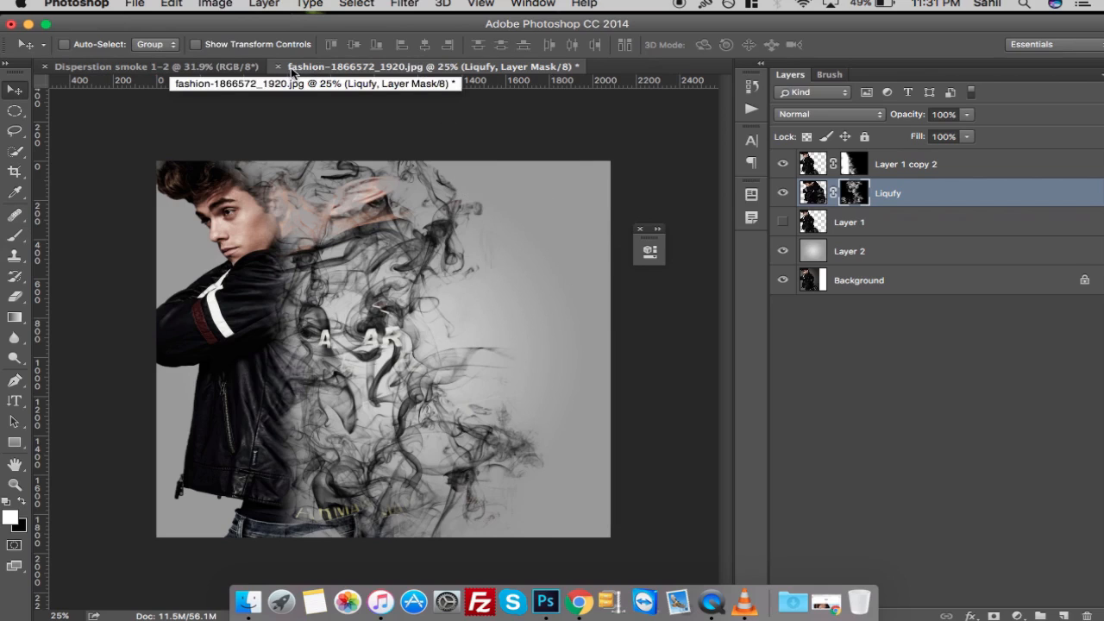
mouse_move(795, 188)
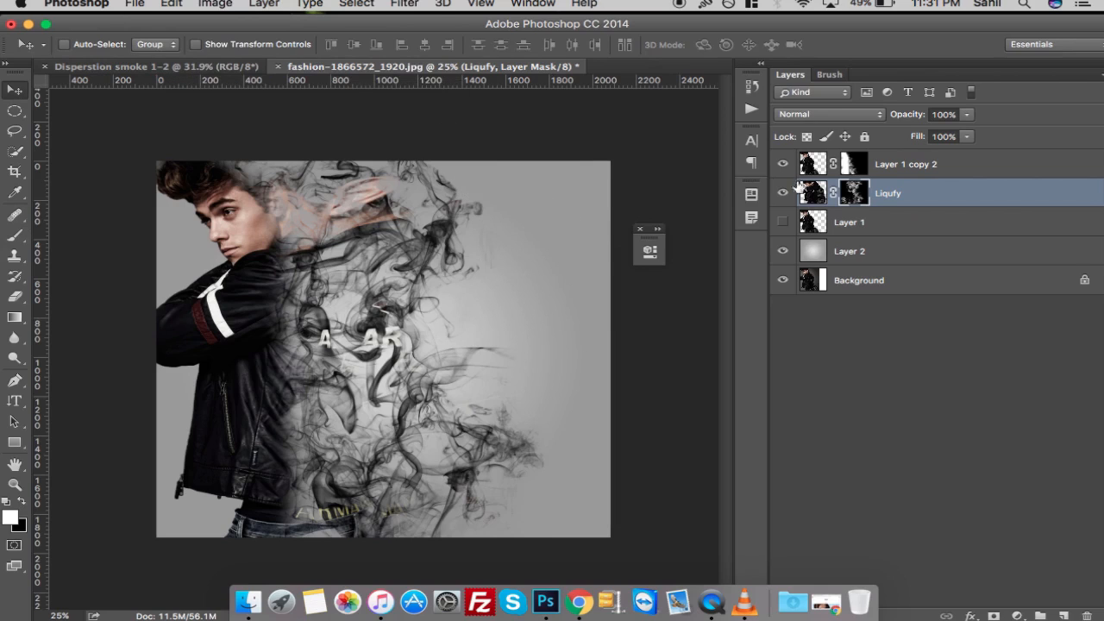